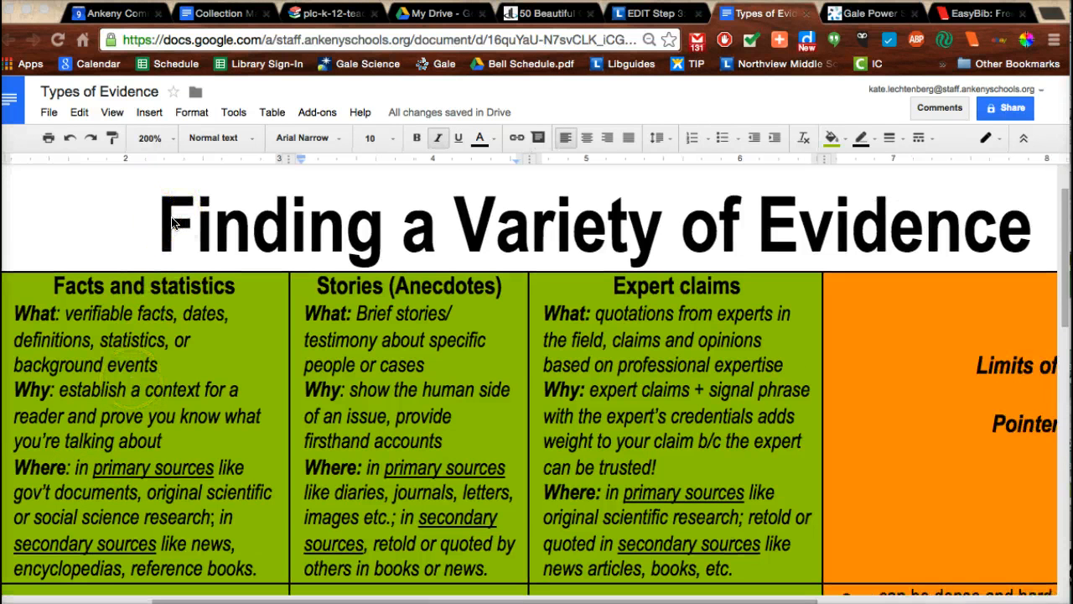
Scroll down the Types of Evidence chart before leaving the document.
{"action": "scroll", "scroll_direction": "down", "scroll_amount": 3}
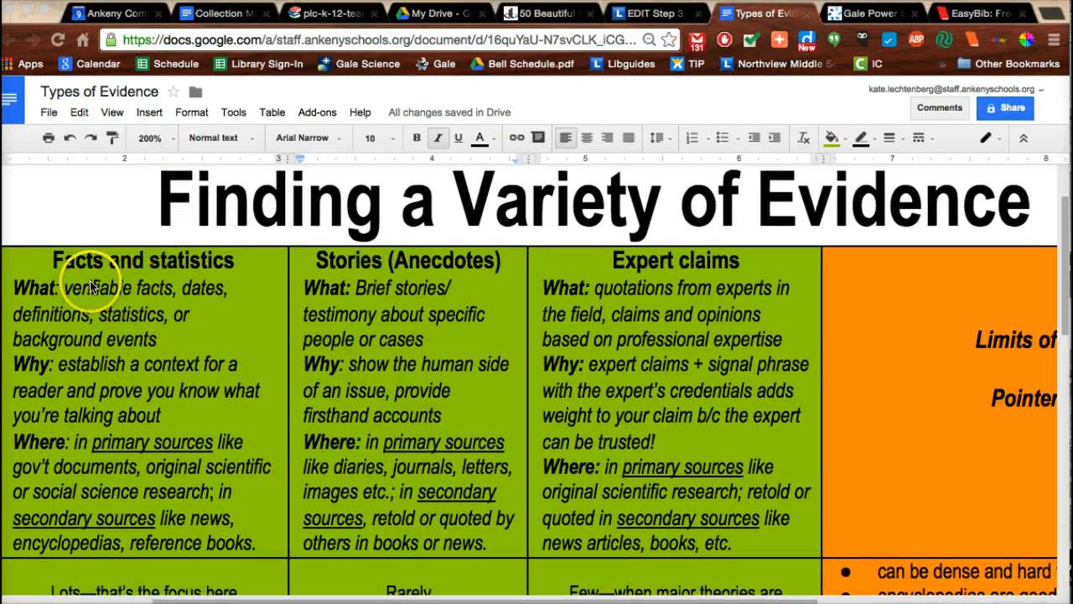
{"action": "mouse_move", "coordinate": [71, 268]}
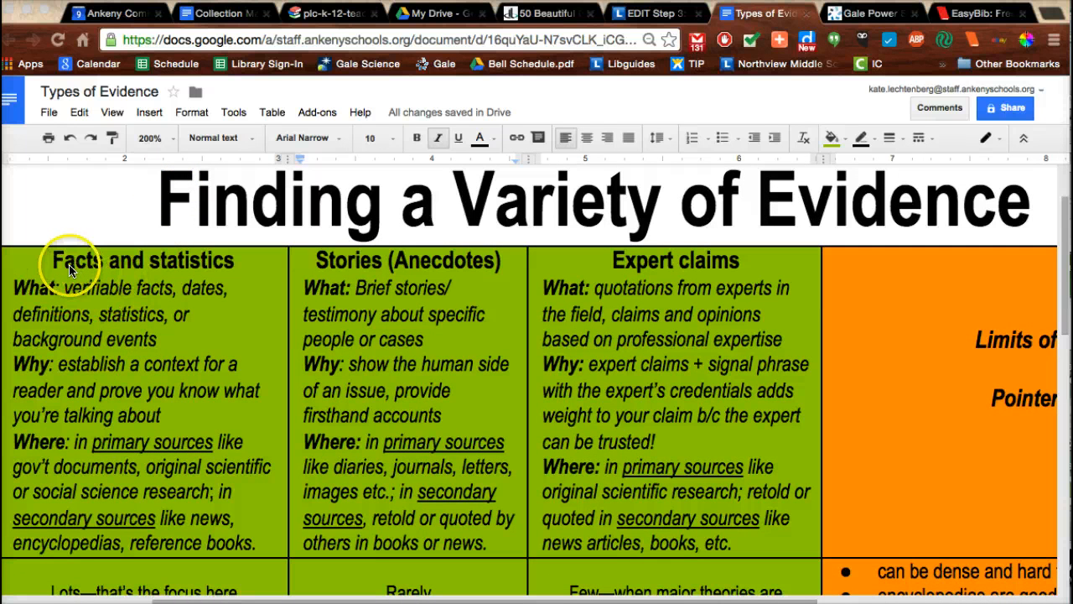
{"action": "mouse_move", "coordinate": [92, 322]}
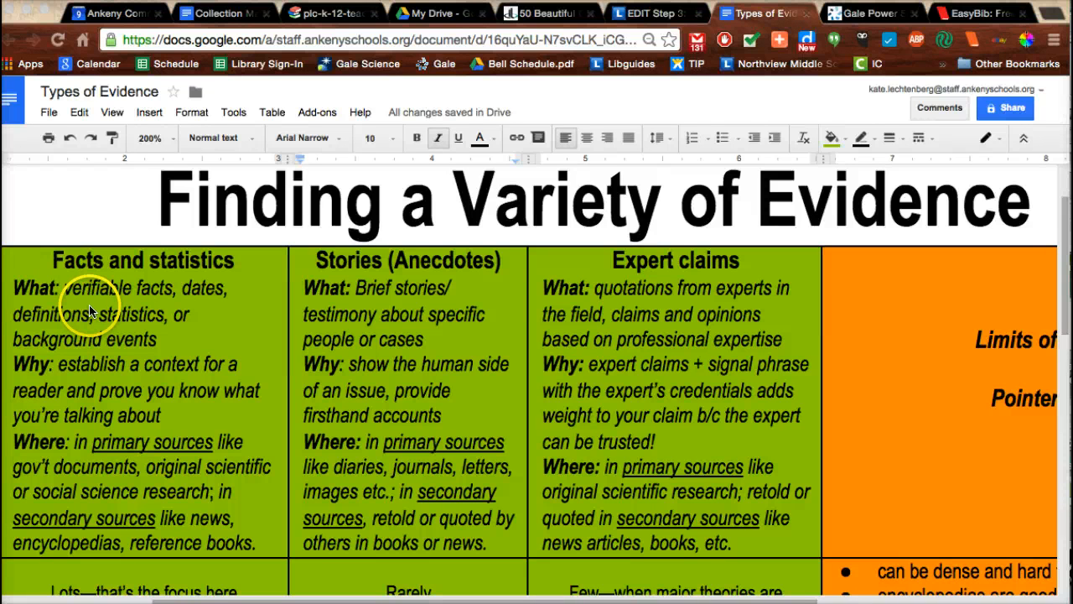
{"action": "mouse_move", "coordinate": [155, 339]}
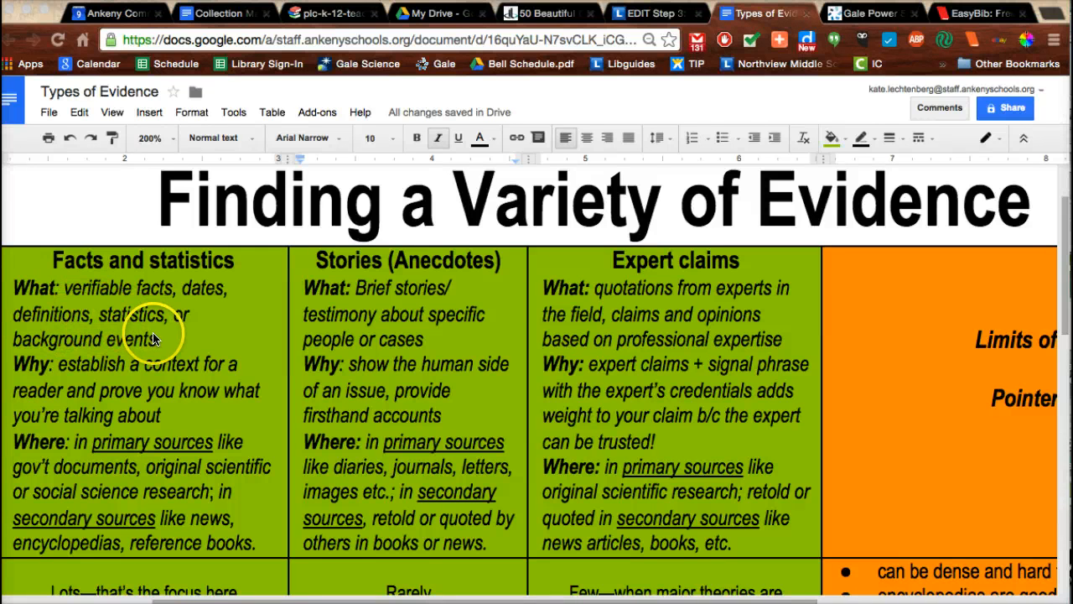
{"action": "mouse_move", "coordinate": [149, 338]}
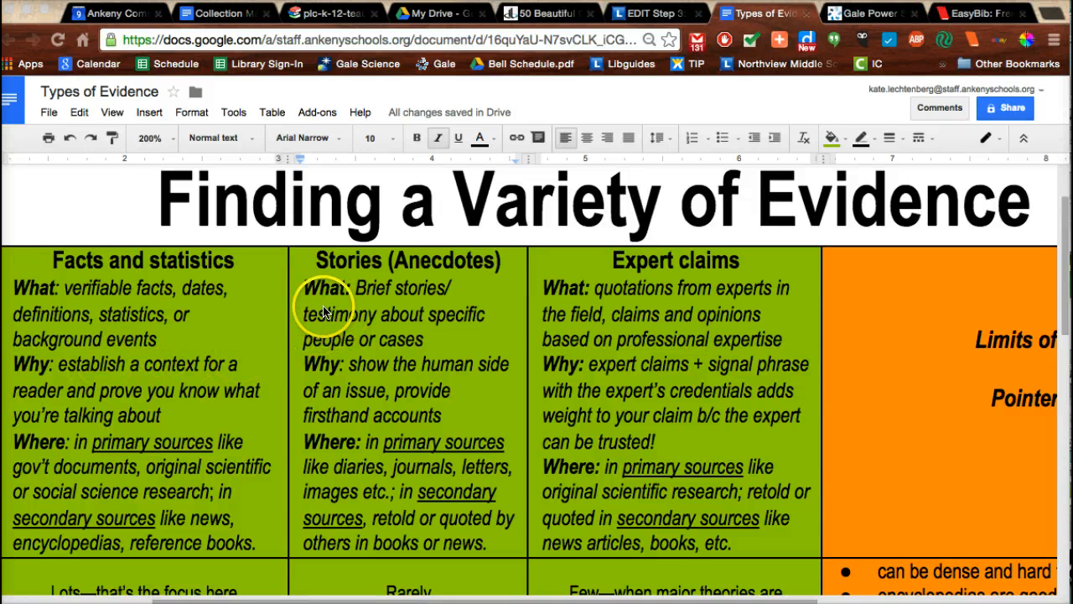
{"action": "mouse_move", "coordinate": [328, 355]}
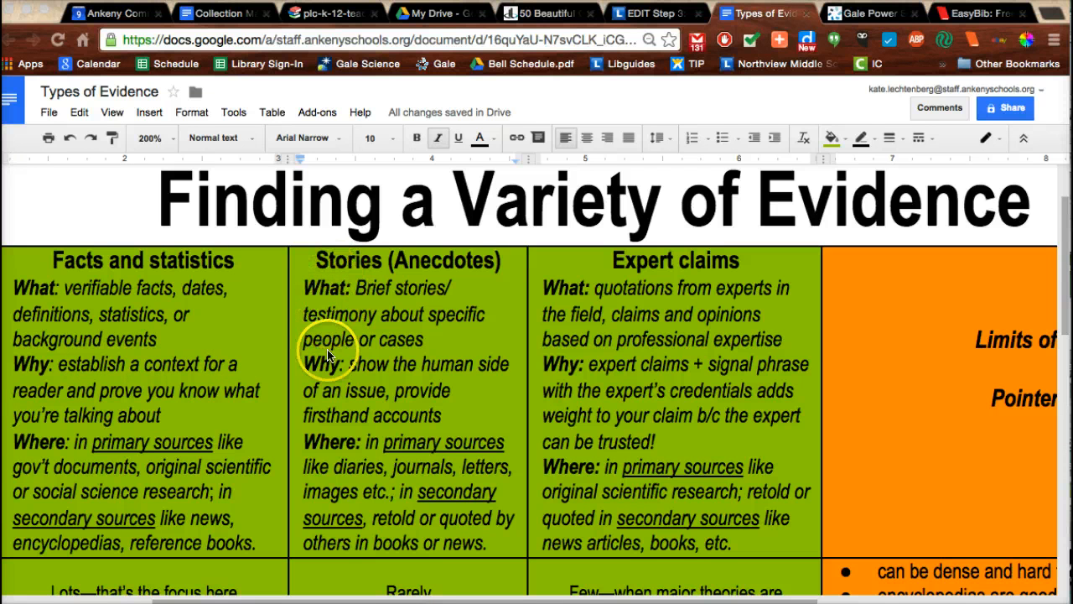
{"action": "mouse_move", "coordinate": [369, 298]}
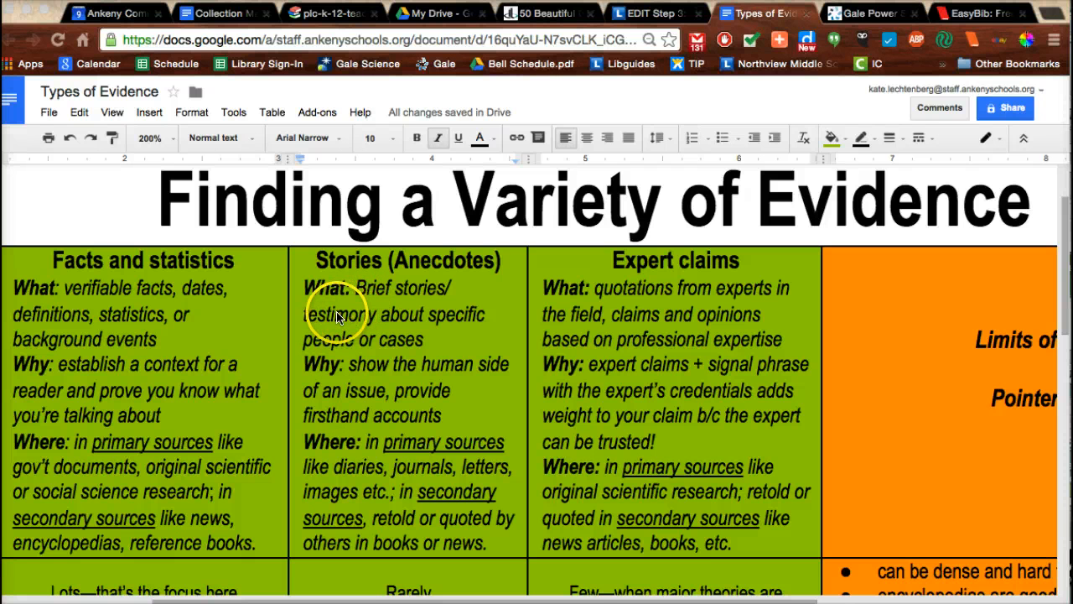
{"action": "mouse_move", "coordinate": [427, 276]}
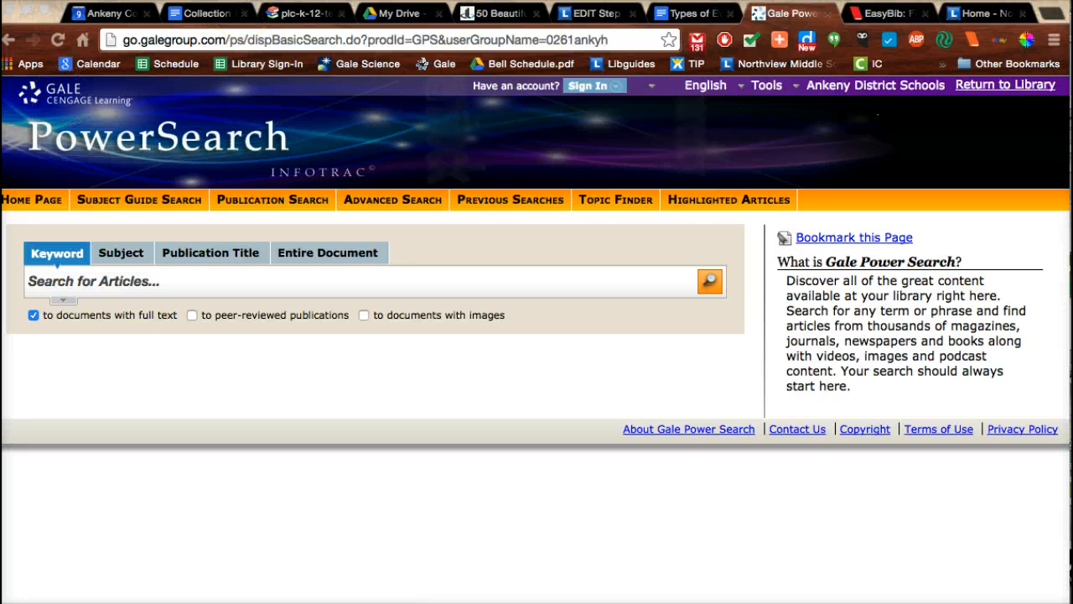
Go to the Northview library site and reach Online Resources > Search Databases.
{"action": "left_click", "coordinate": [589, 83]}
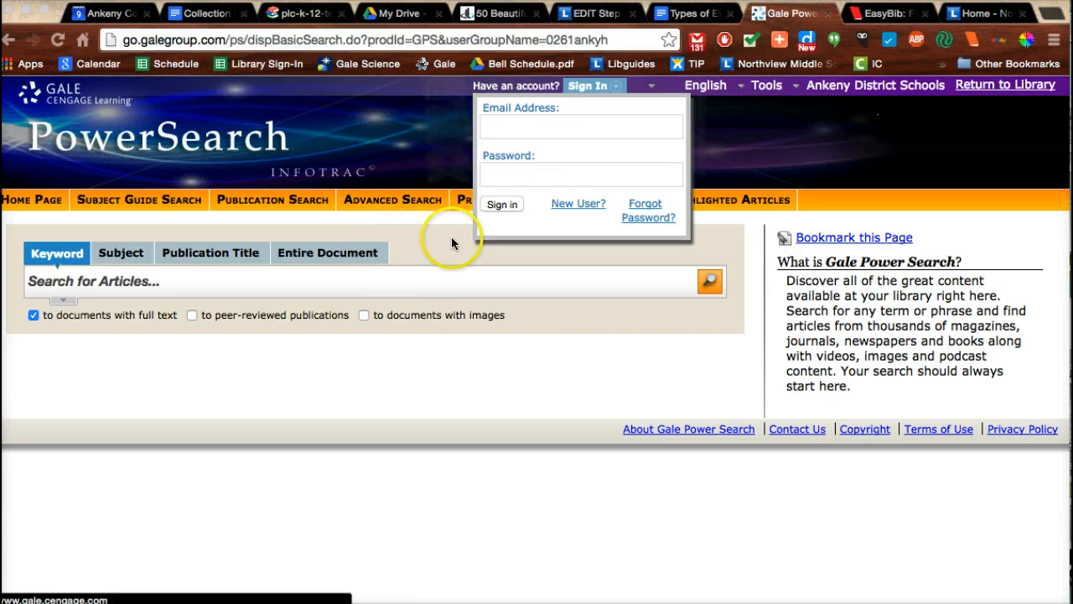
{"action": "left_click", "coordinate": [980, 14]}
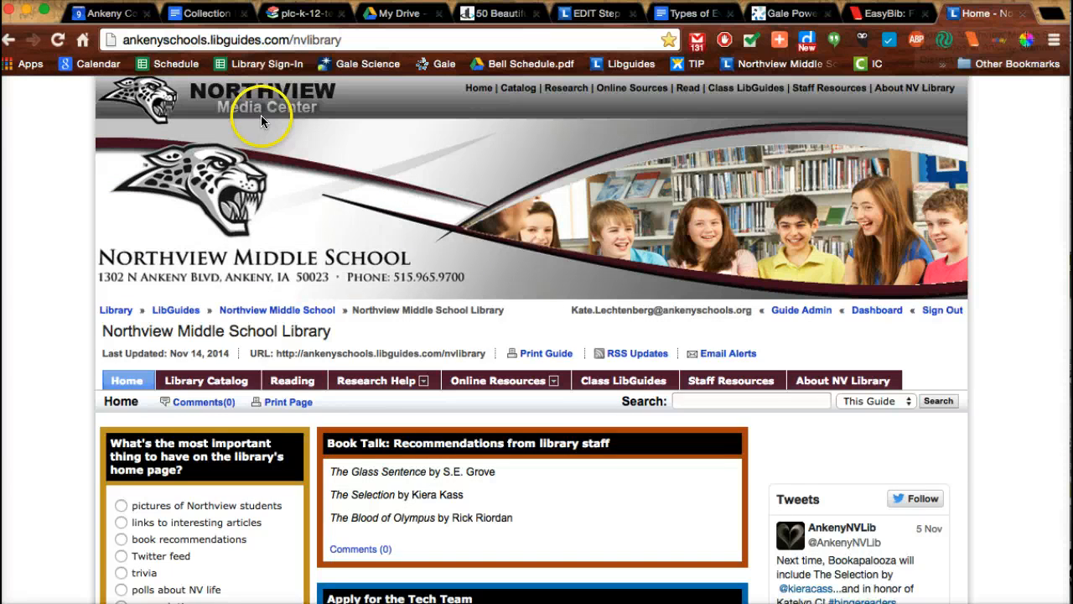
{"action": "left_click", "coordinate": [498, 379]}
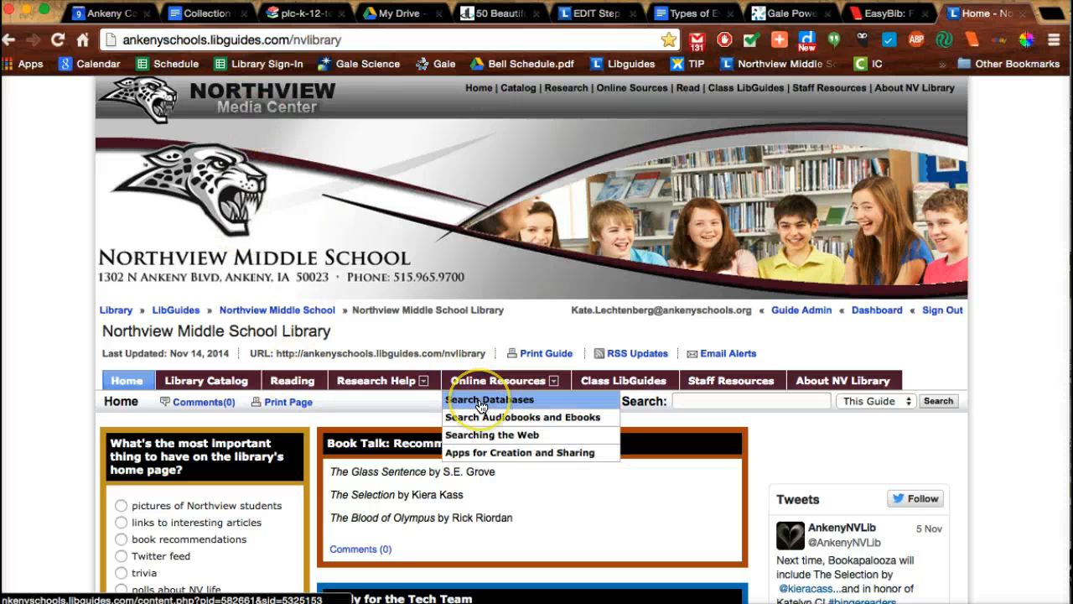
{"action": "left_click", "coordinate": [490, 399]}
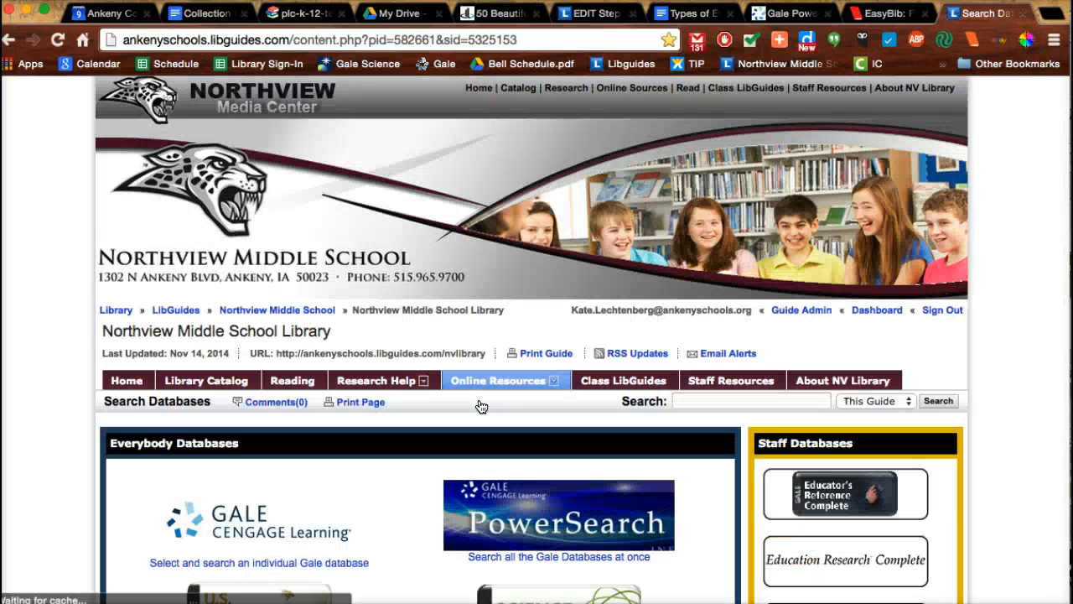
Launch Gale PowerSearch from the library's database list.
{"action": "scroll", "scroll_direction": "down", "scroll_amount": 3}
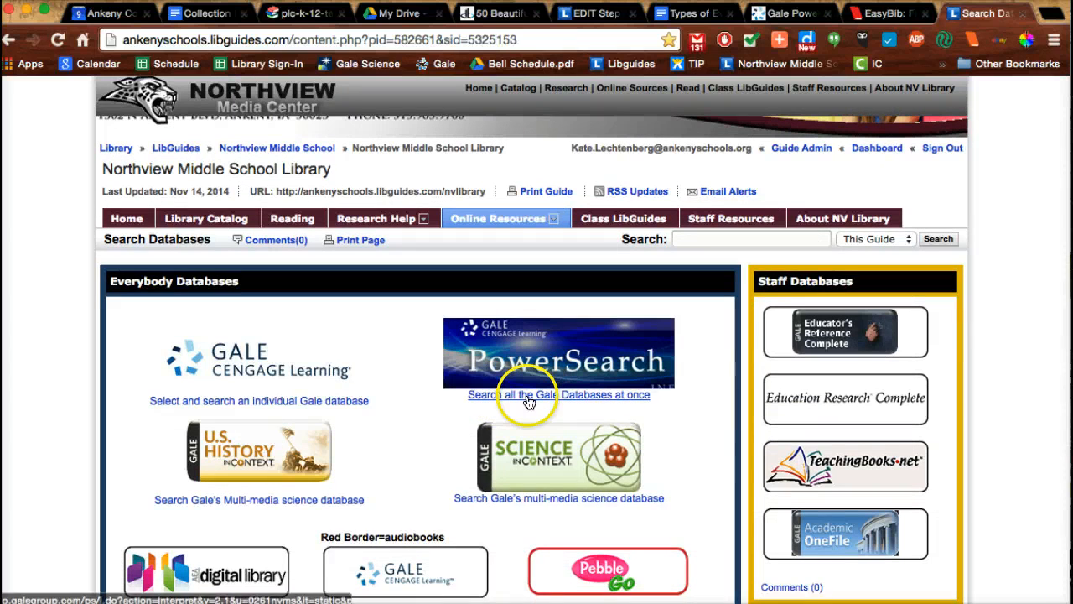
{"action": "left_click", "coordinate": [557, 396]}
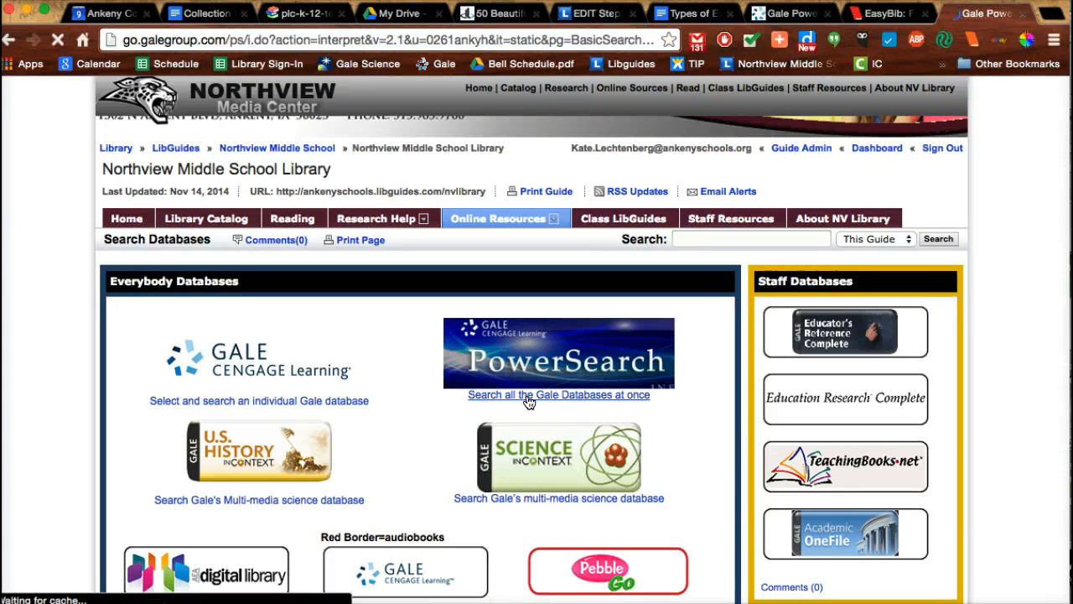
{"action": "left_click", "coordinate": [559, 396]}
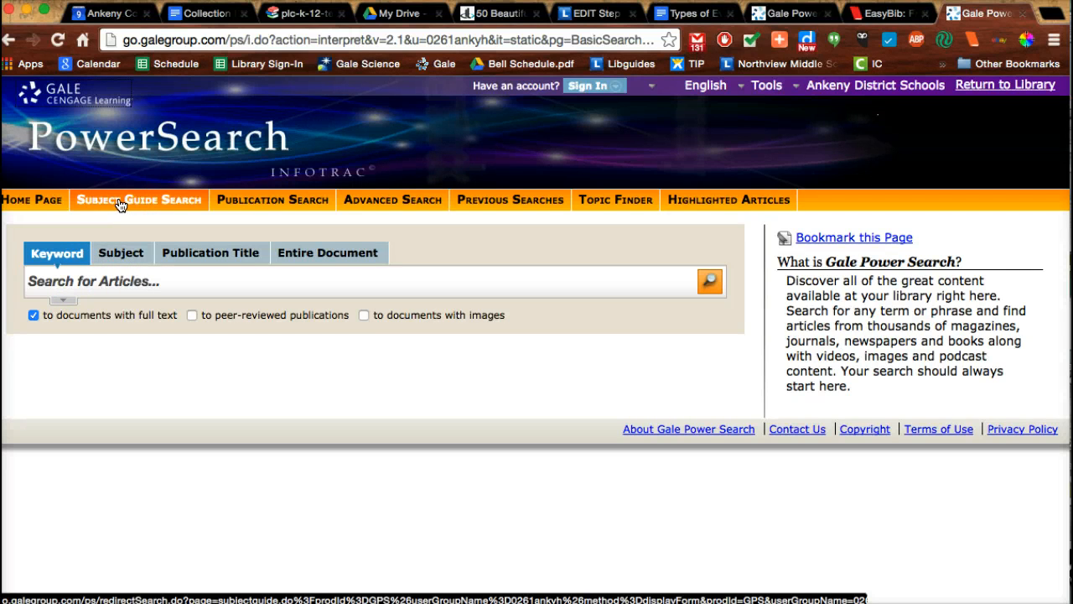
Run a Subject Guide search for 'water' to list matching subject terms.
{"action": "left_click", "coordinate": [139, 200]}
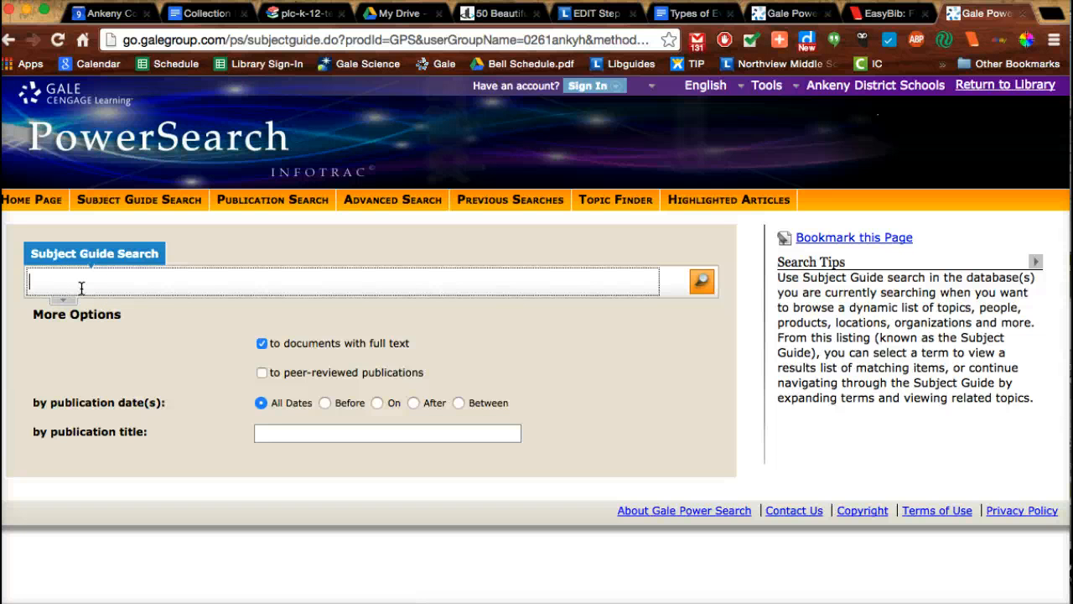
{"action": "type", "text": "water"}
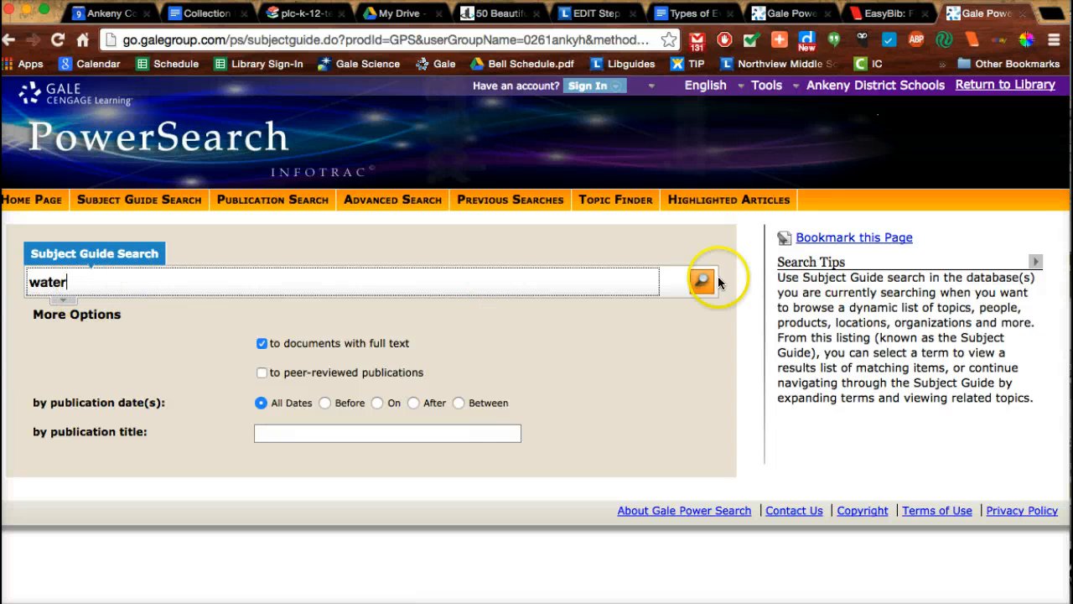
{"action": "left_click", "coordinate": [701, 280]}
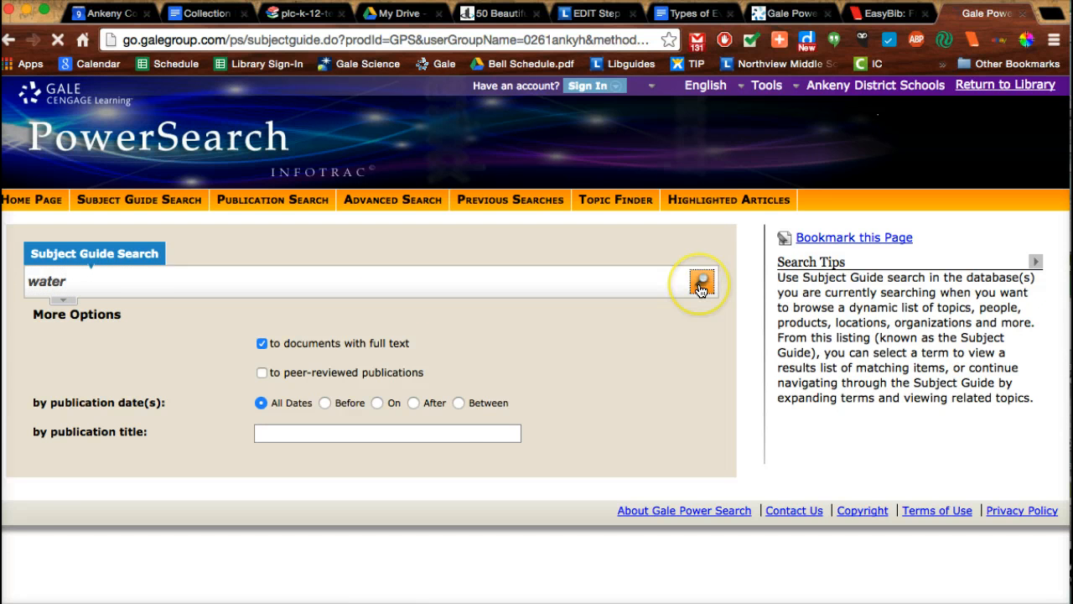
{"action": "left_click", "coordinate": [701, 282]}
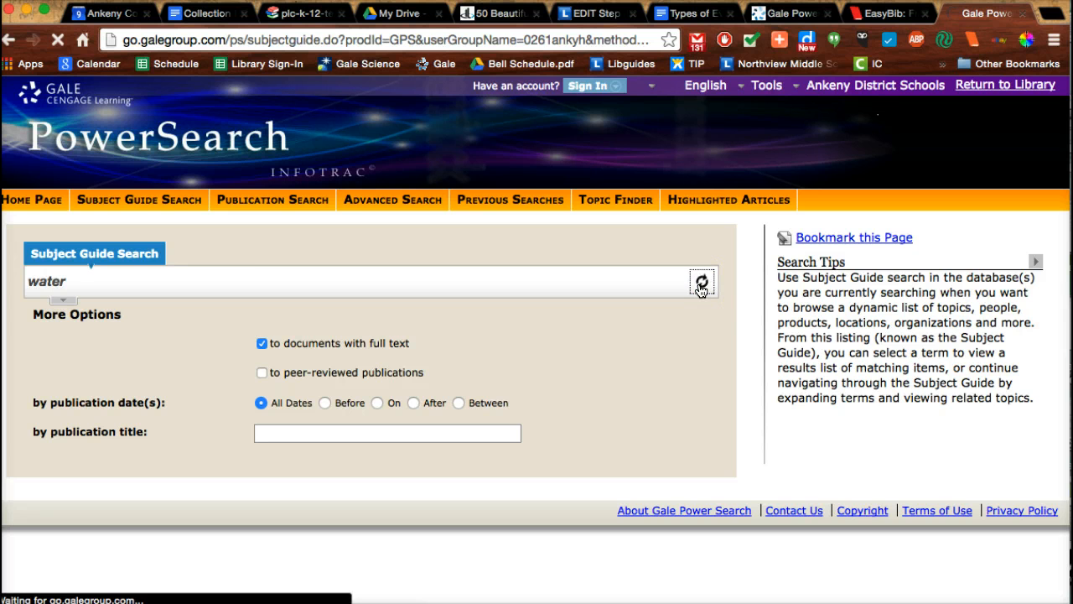
{"action": "left_click", "coordinate": [701, 282]}
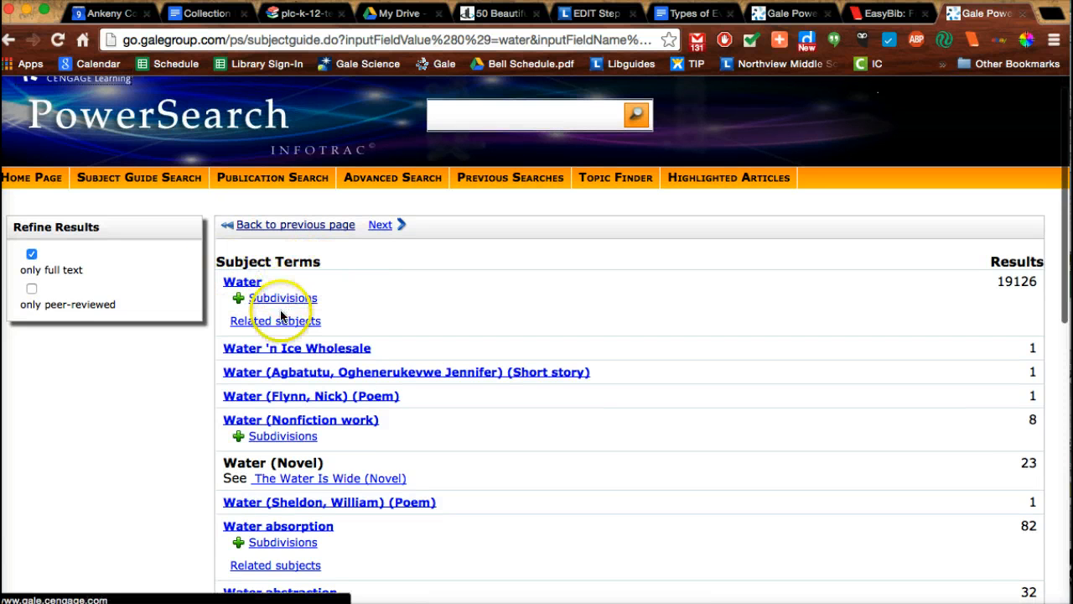
Expand the Water subject's subdivisions and load the Health aspects (317) results.
{"action": "scroll", "scroll_direction": "down", "scroll_amount": 3}
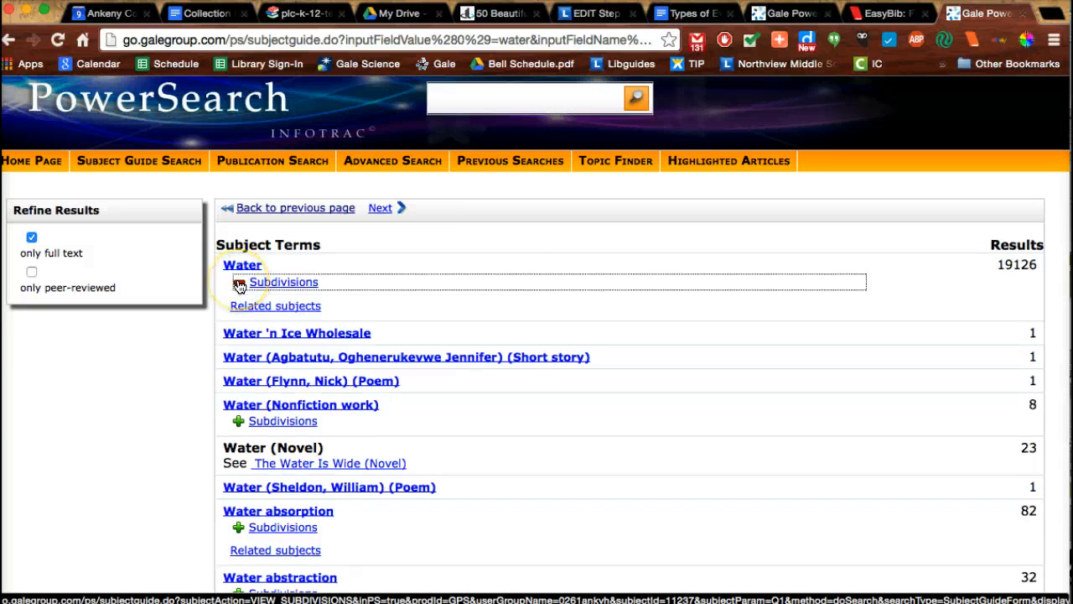
{"action": "left_click", "coordinate": [282, 282]}
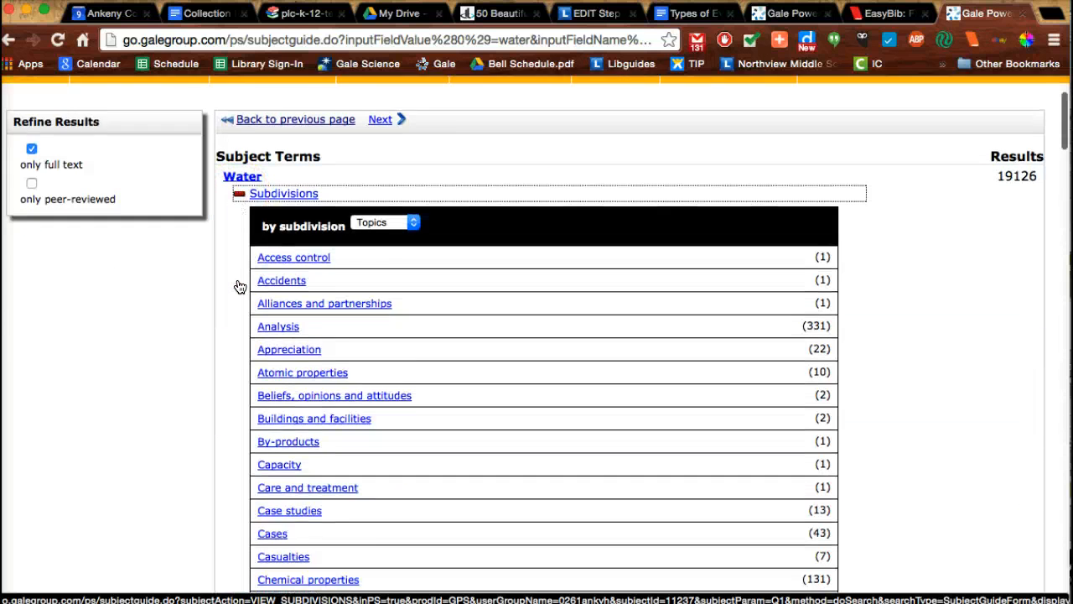
{"action": "scroll", "scroll_direction": "down", "scroll_amount": 3}
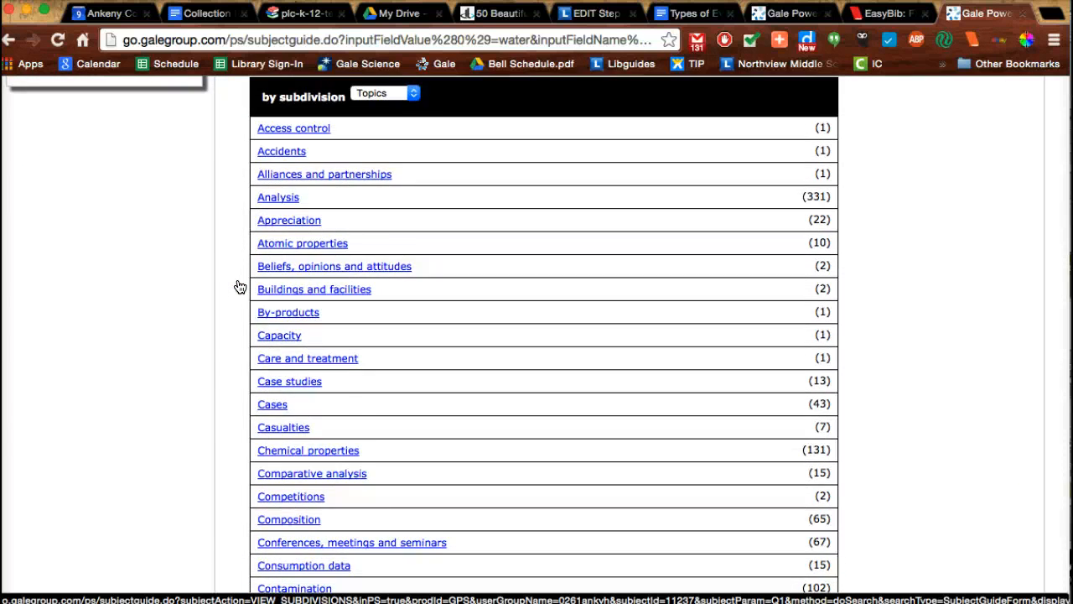
{"action": "scroll", "scroll_direction": "down", "scroll_amount": 3}
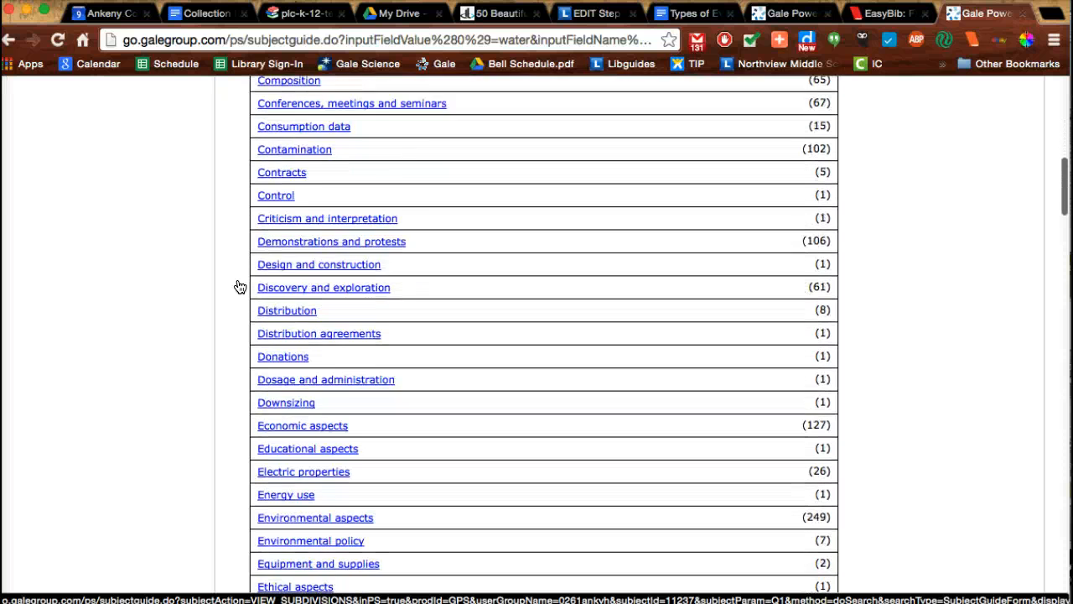
{"action": "scroll", "scroll_direction": "down", "scroll_amount": 3}
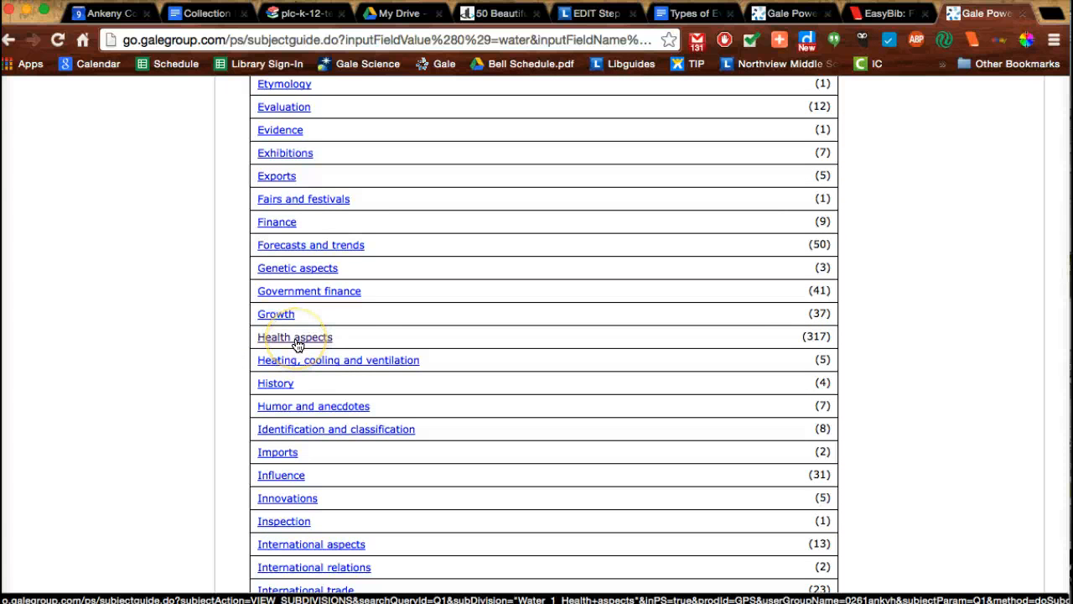
{"action": "left_click", "coordinate": [296, 335]}
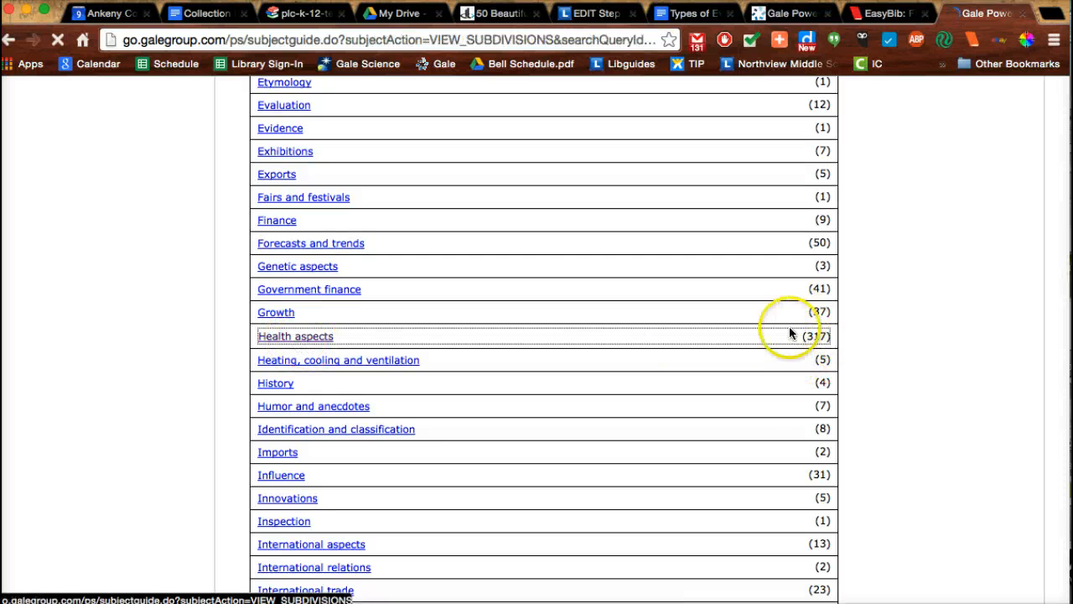
{"action": "left_click", "coordinate": [295, 336]}
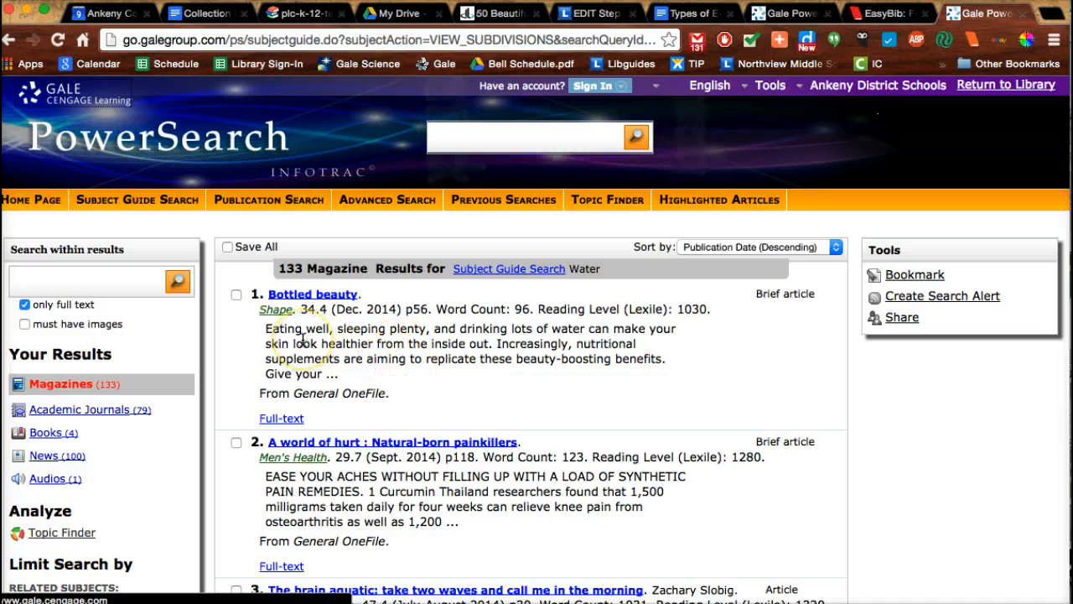
Open the 'Bottled beauty' Shape article from the magazine results.
{"action": "left_click", "coordinate": [135, 199]}
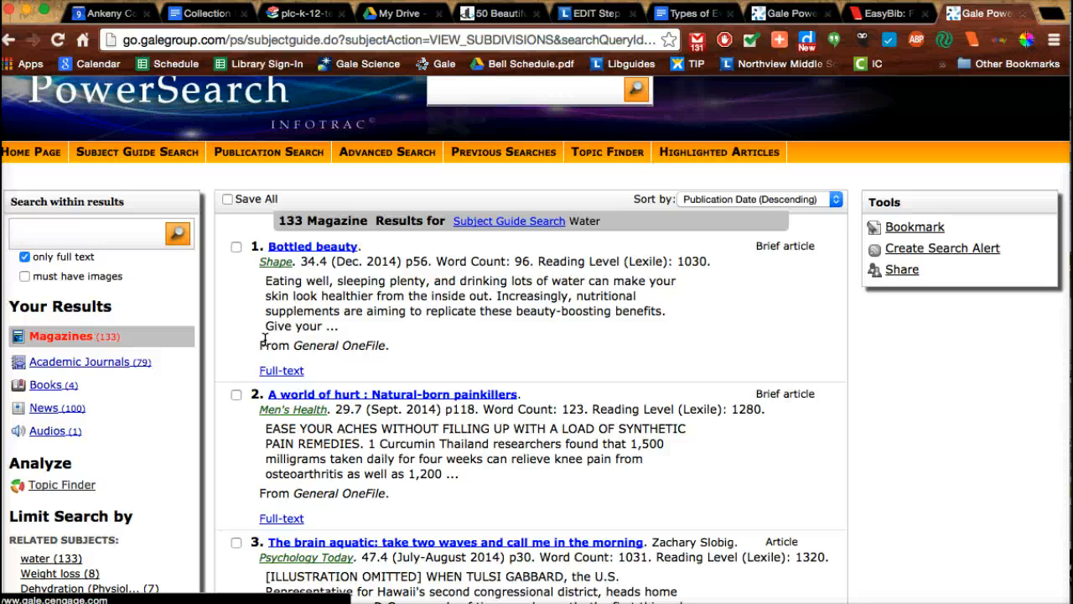
{"action": "left_click", "coordinate": [61, 336]}
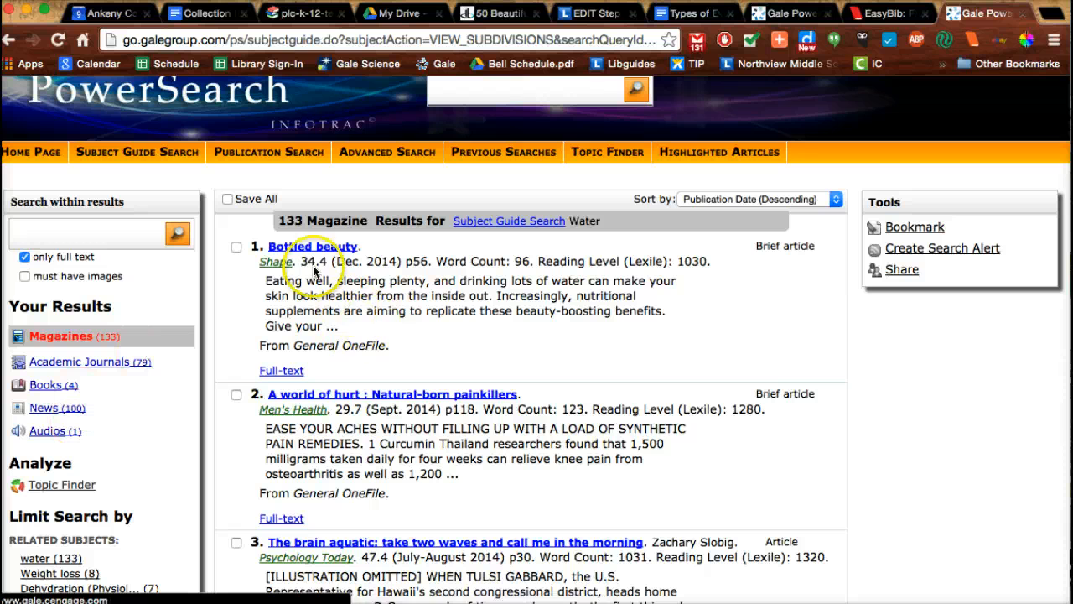
{"action": "left_click", "coordinate": [312, 245]}
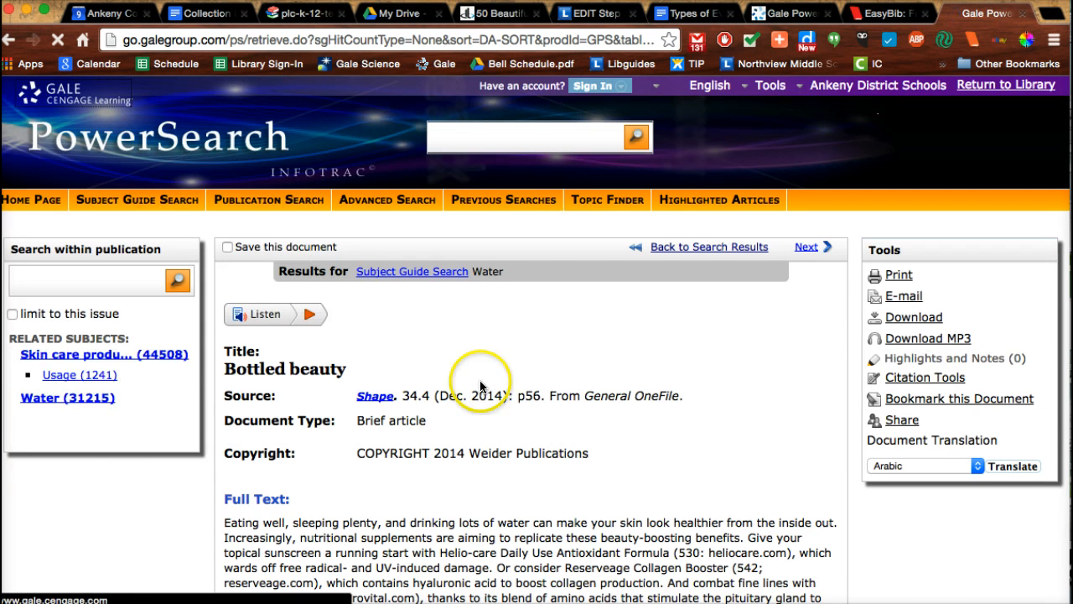
Return to the results and open 'A world of hurt: Natural-born painkillers'.
{"action": "scroll", "scroll_direction": "down", "scroll_amount": 3}
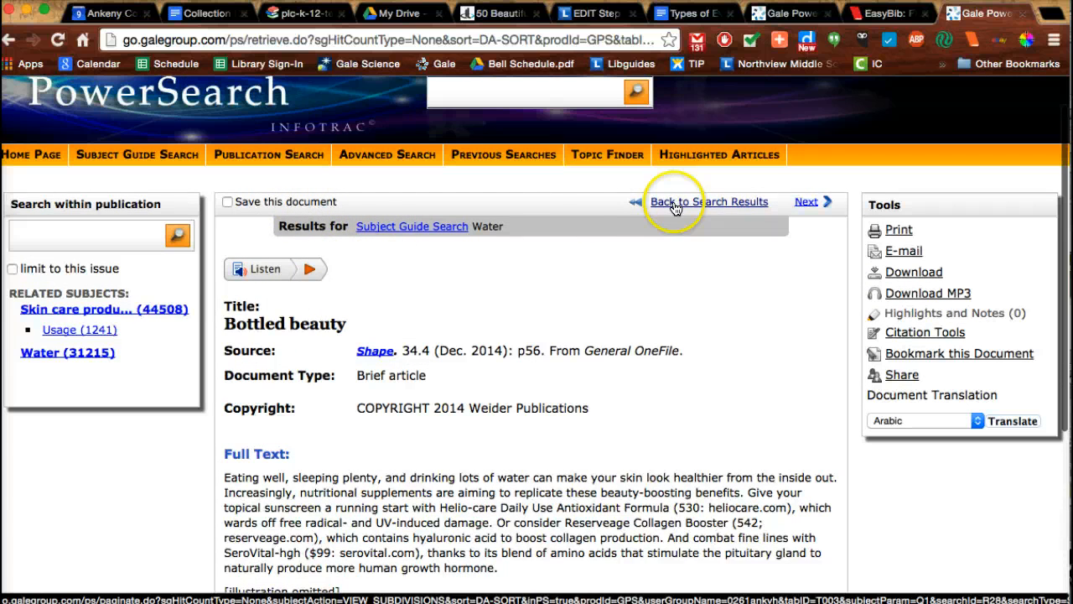
{"action": "left_click", "coordinate": [709, 202]}
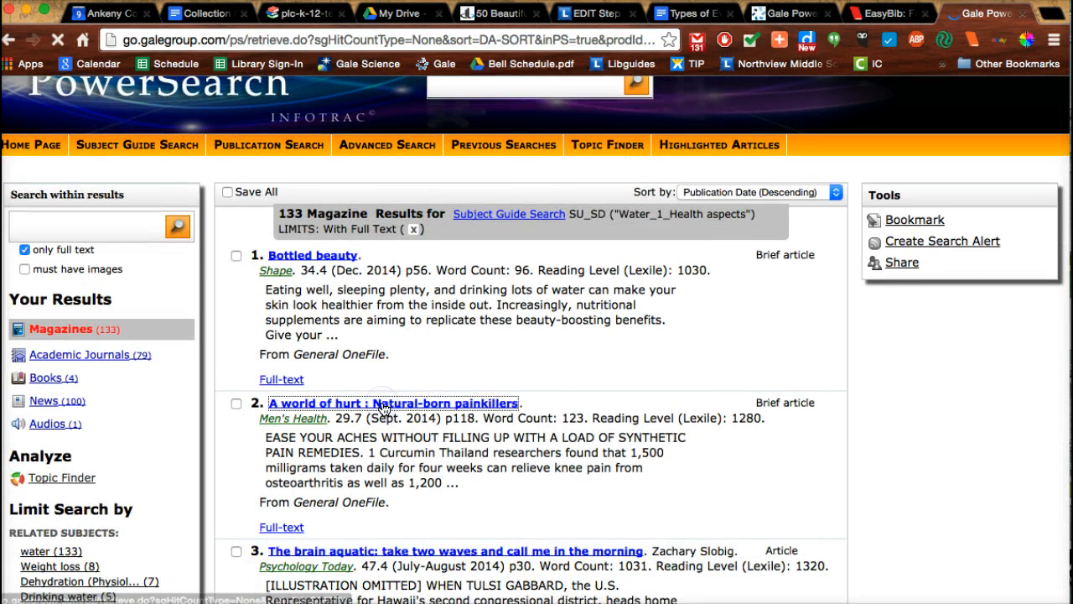
{"action": "left_click", "coordinate": [393, 403]}
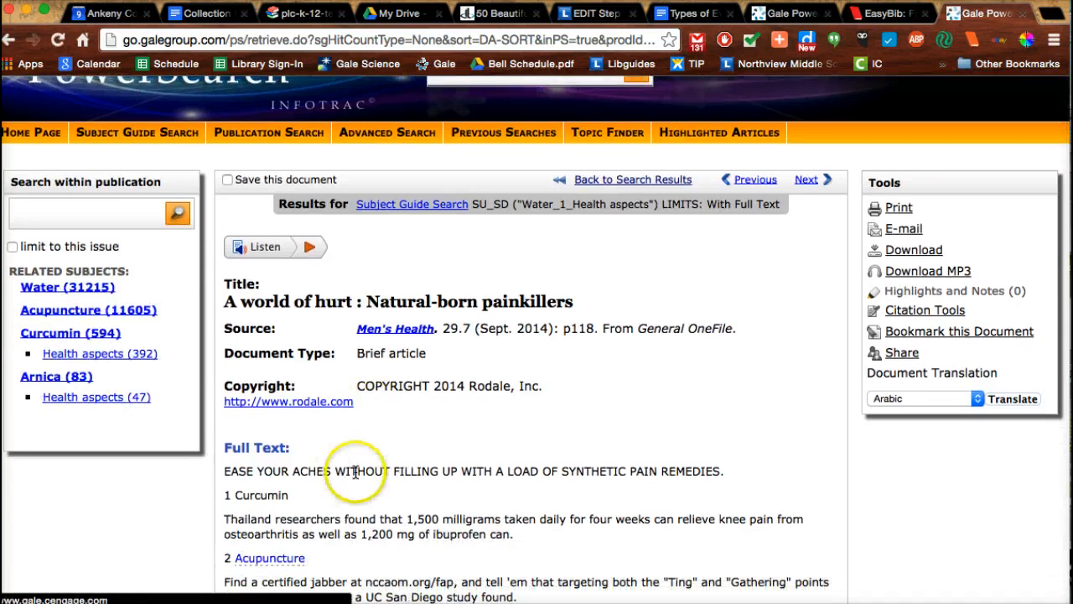
Scroll down the article to its Water tip.
{"action": "scroll", "scroll_direction": "down", "scroll_amount": 3}
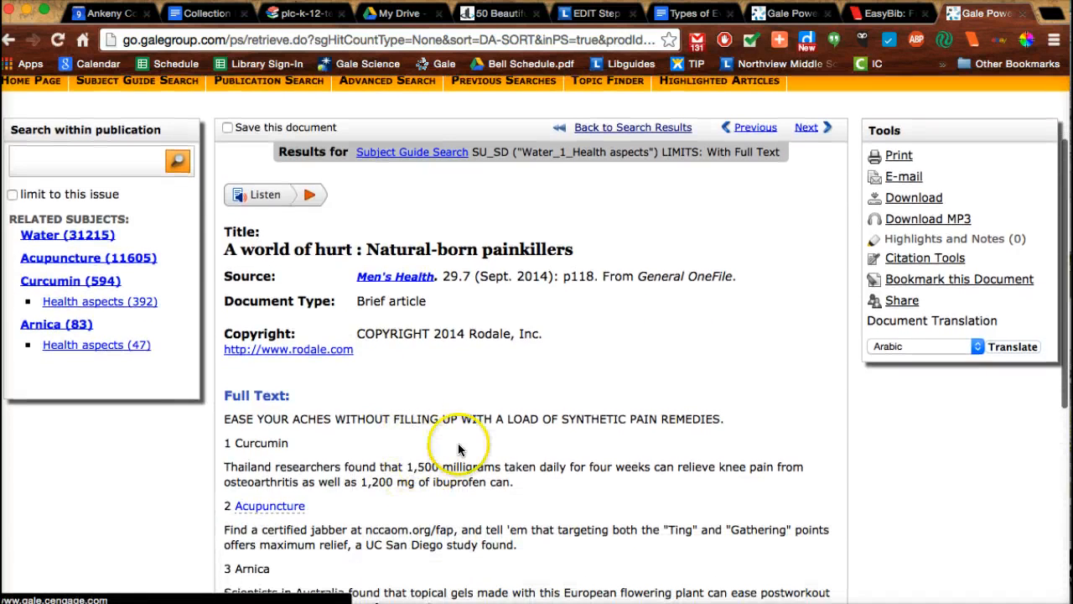
{"action": "scroll", "scroll_direction": "down", "scroll_amount": 3}
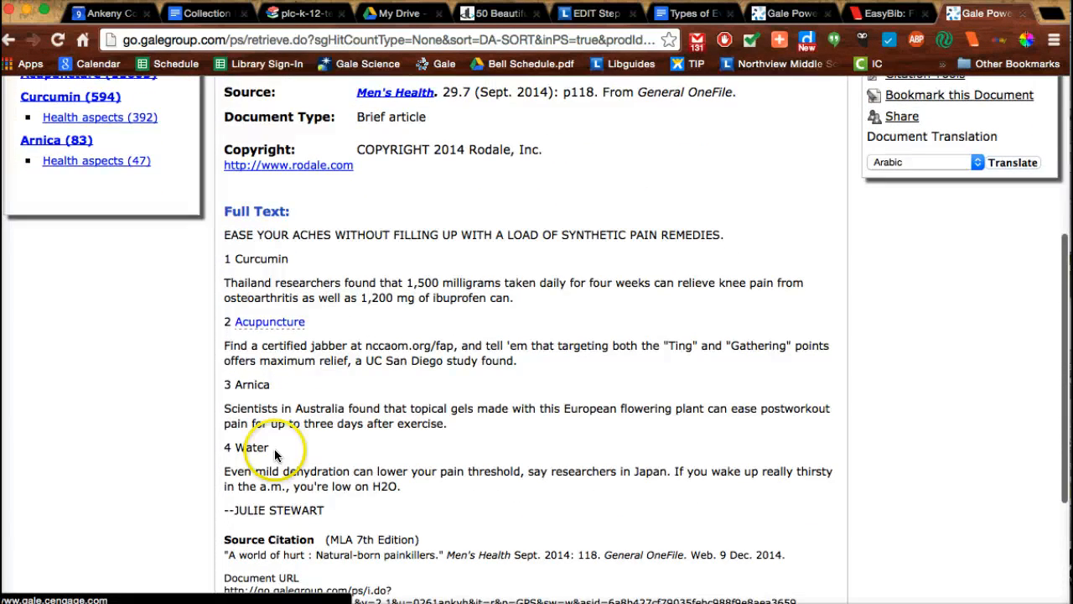
{"action": "scroll", "scroll_direction": "down", "scroll_amount": 3}
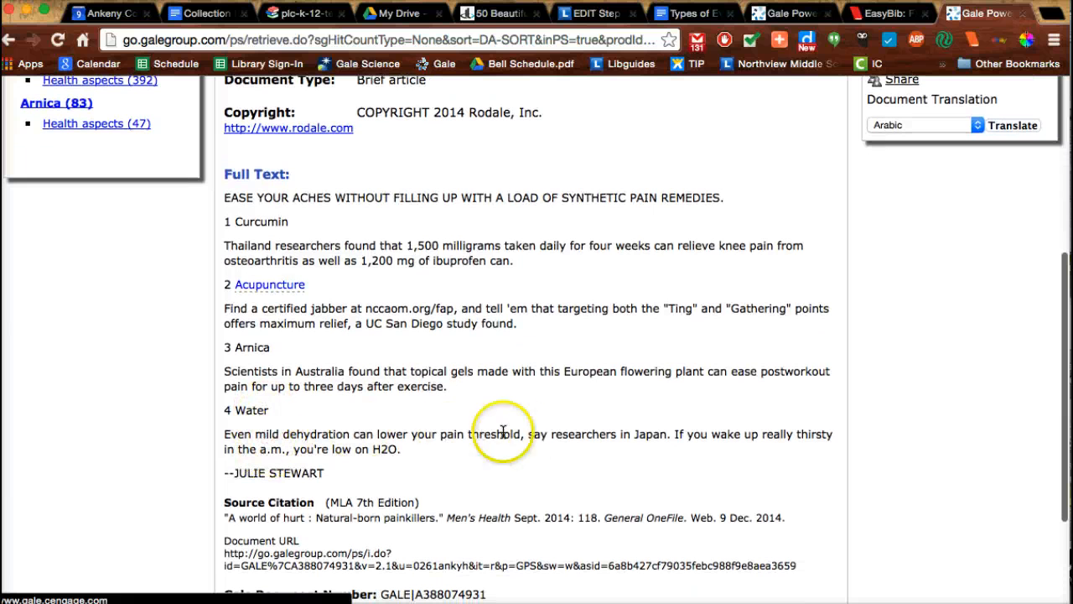
{"action": "mouse_move", "coordinate": [394, 440]}
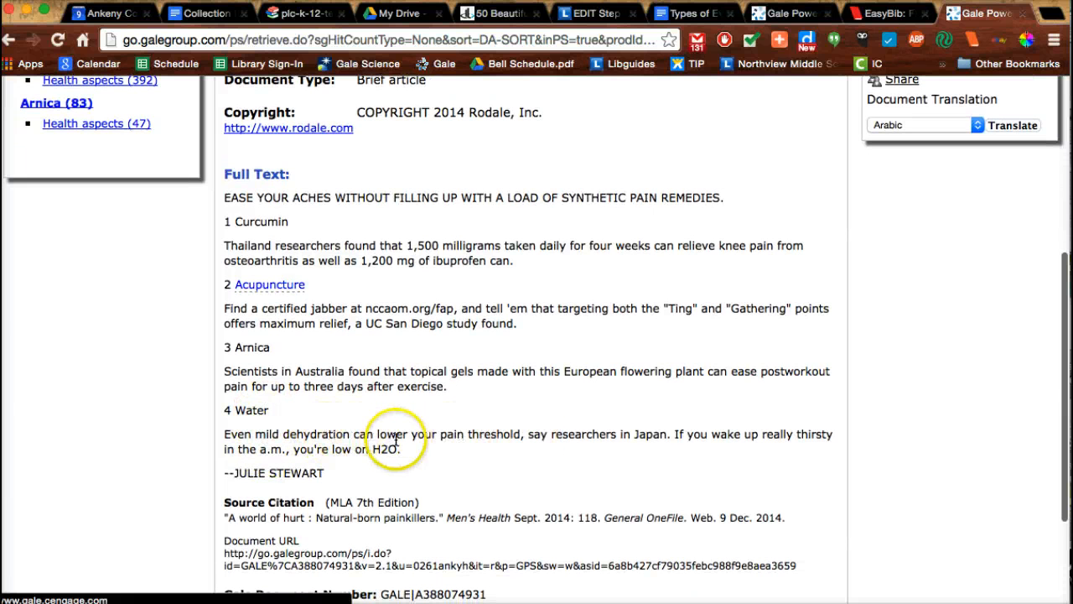
{"action": "mouse_move", "coordinate": [539, 436]}
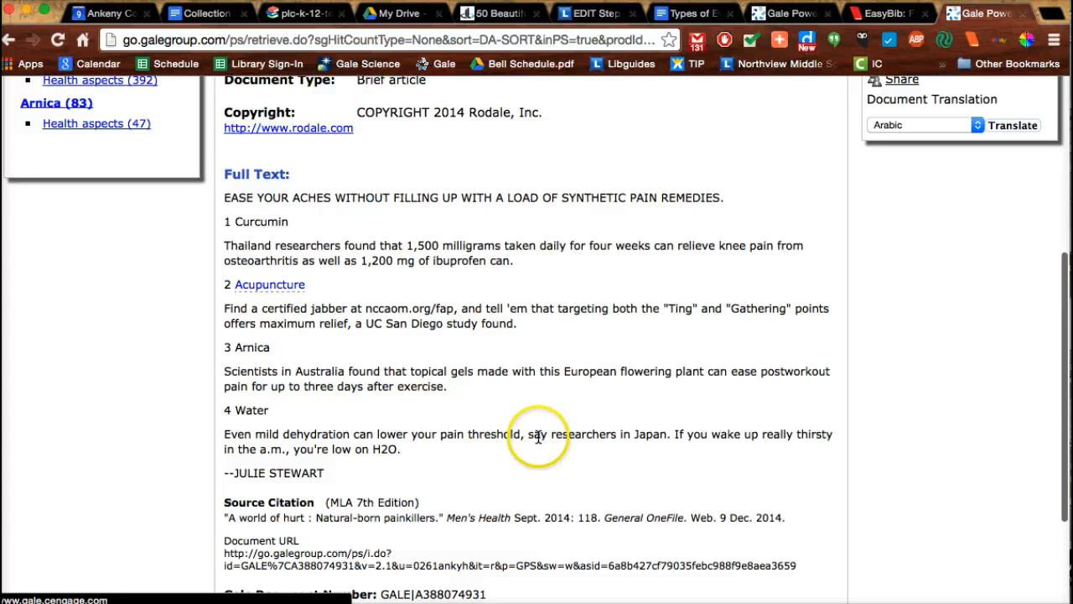
{"action": "mouse_move", "coordinate": [617, 443]}
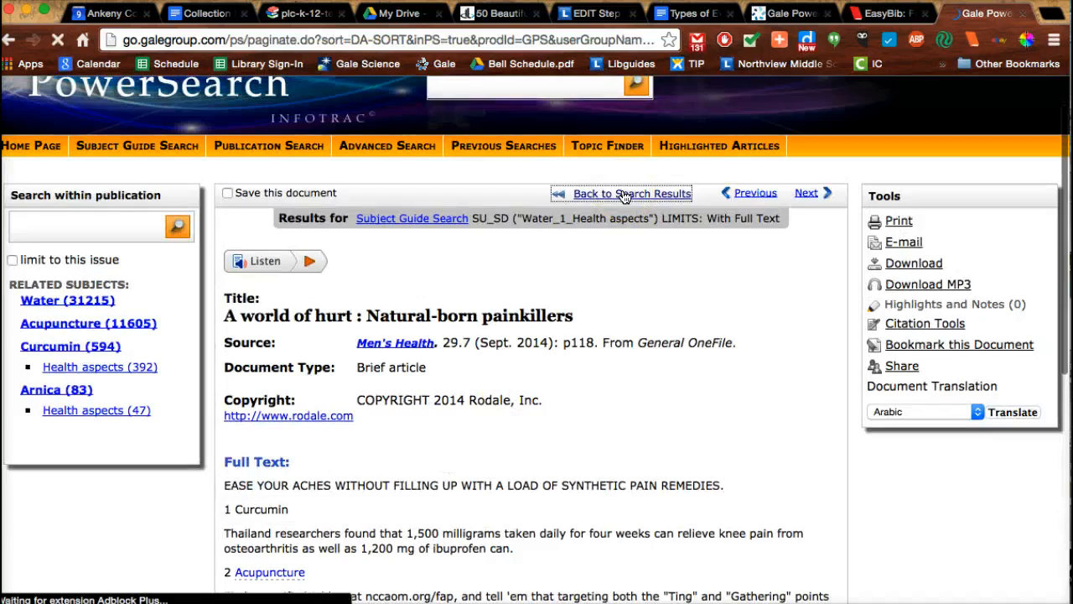
Go back to the health-aspects results and scroll to items 6–9 such as Water works.
{"action": "left_click", "coordinate": [631, 193]}
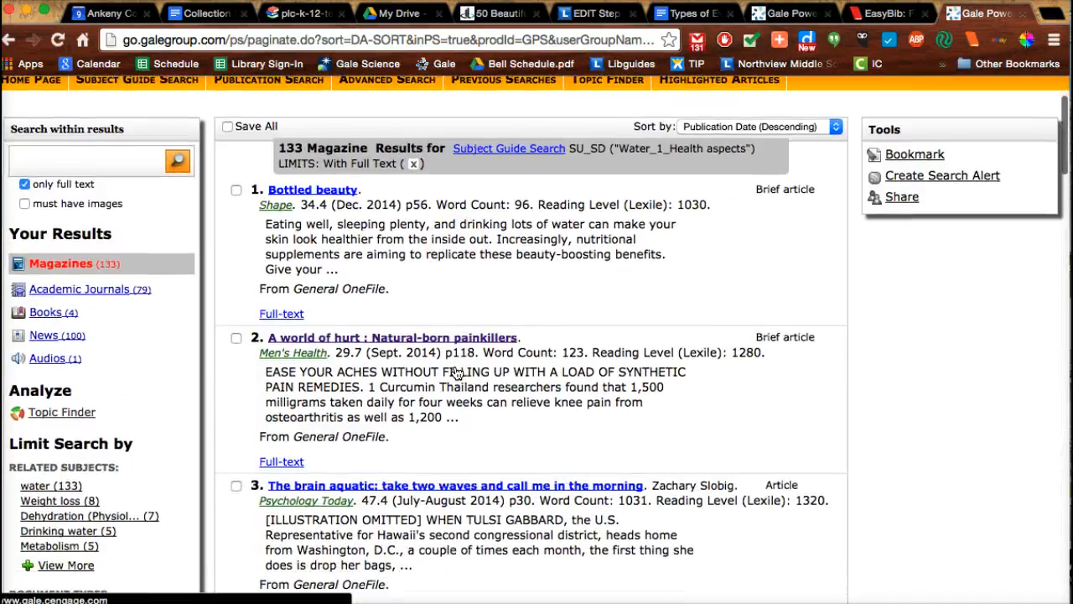
{"action": "scroll", "scroll_direction": "down", "scroll_amount": 3}
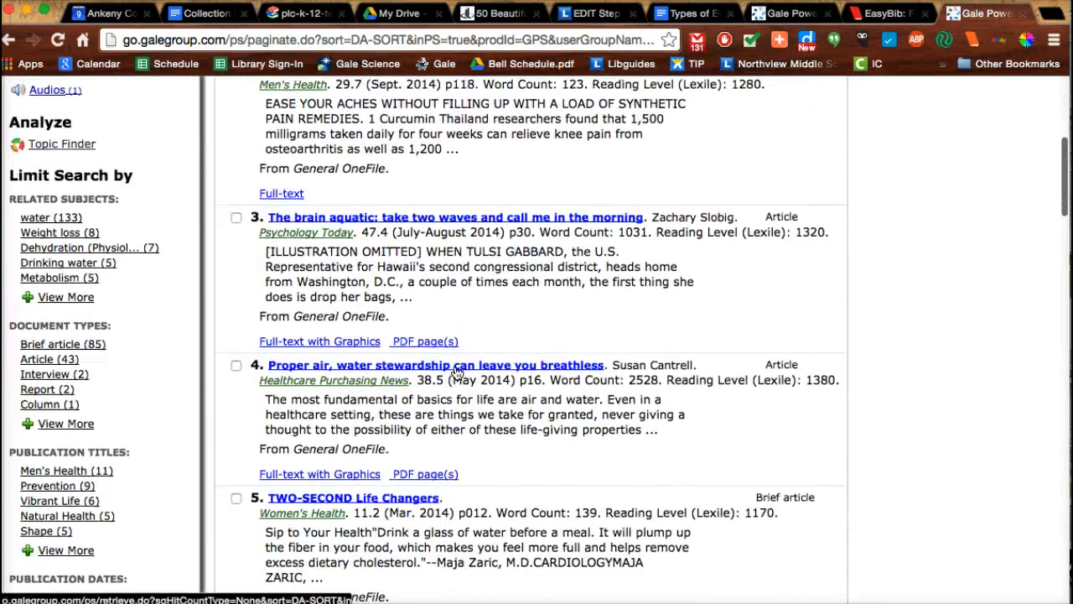
{"action": "scroll", "scroll_direction": "down", "scroll_amount": 3}
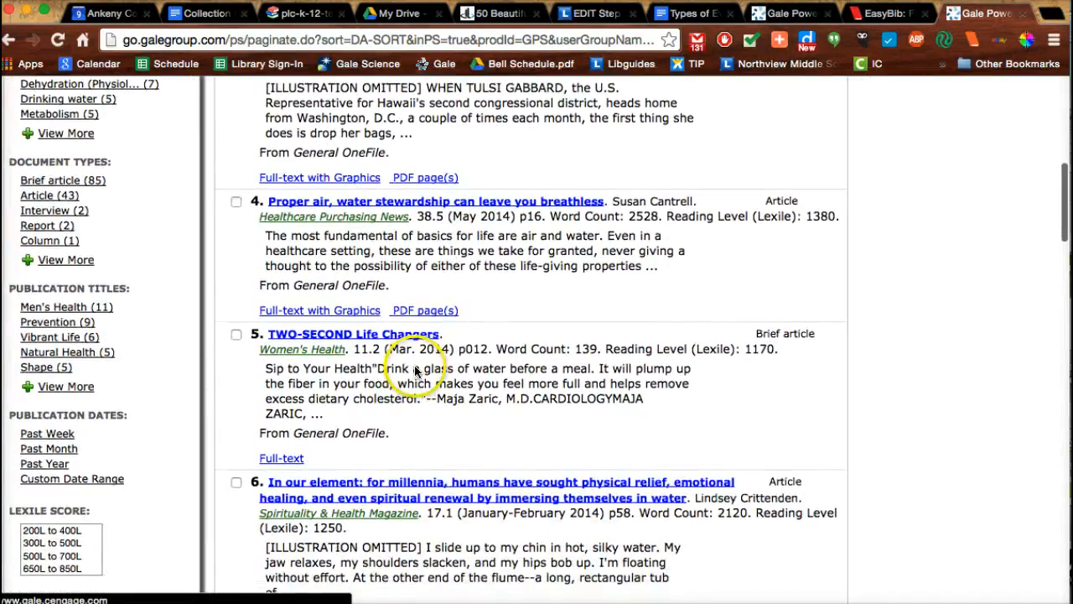
{"action": "scroll", "scroll_direction": "down", "scroll_amount": 3}
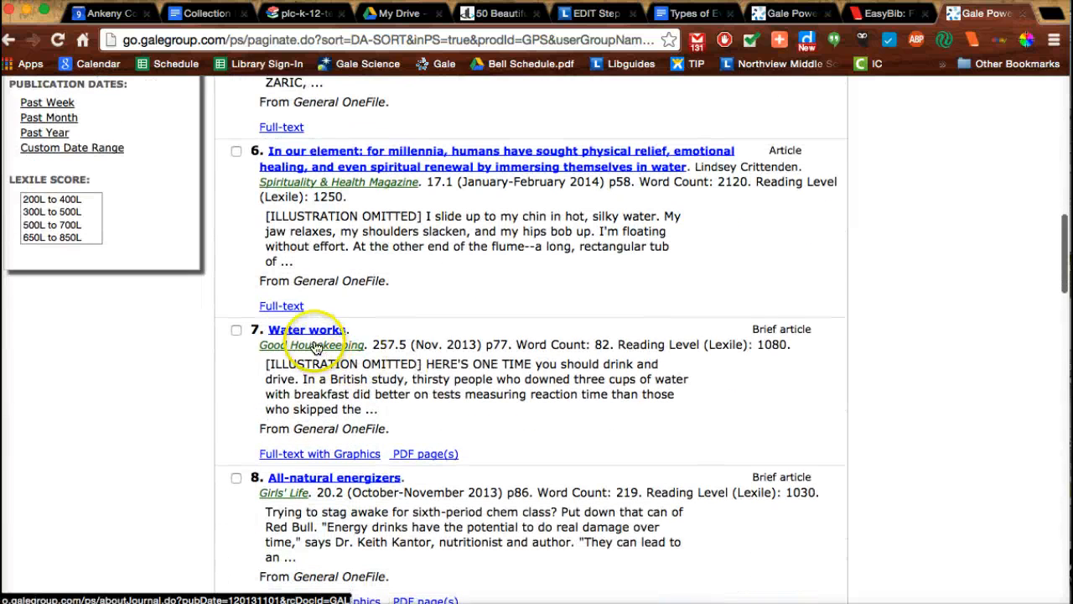
{"action": "scroll", "scroll_direction": "down", "scroll_amount": 3}
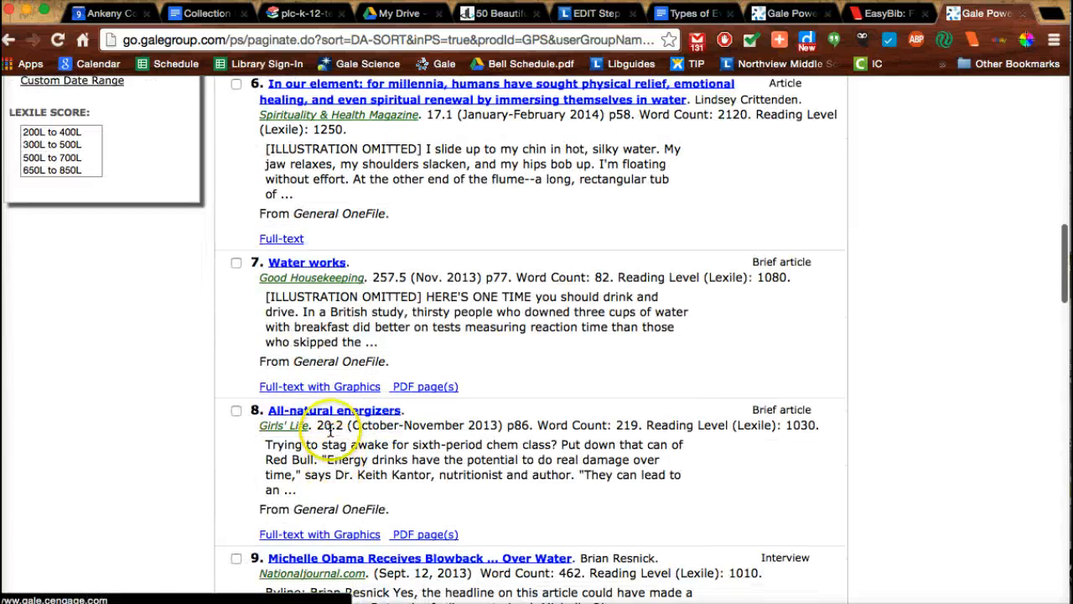
{"action": "left_click", "coordinate": [336, 409]}
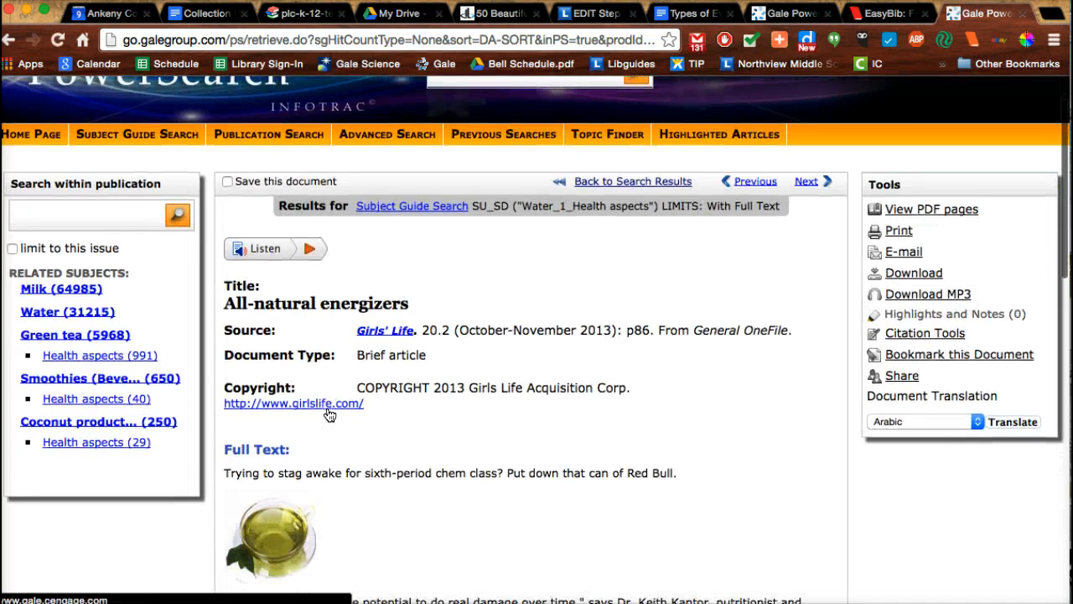
{"action": "scroll", "scroll_direction": "down", "scroll_amount": 3}
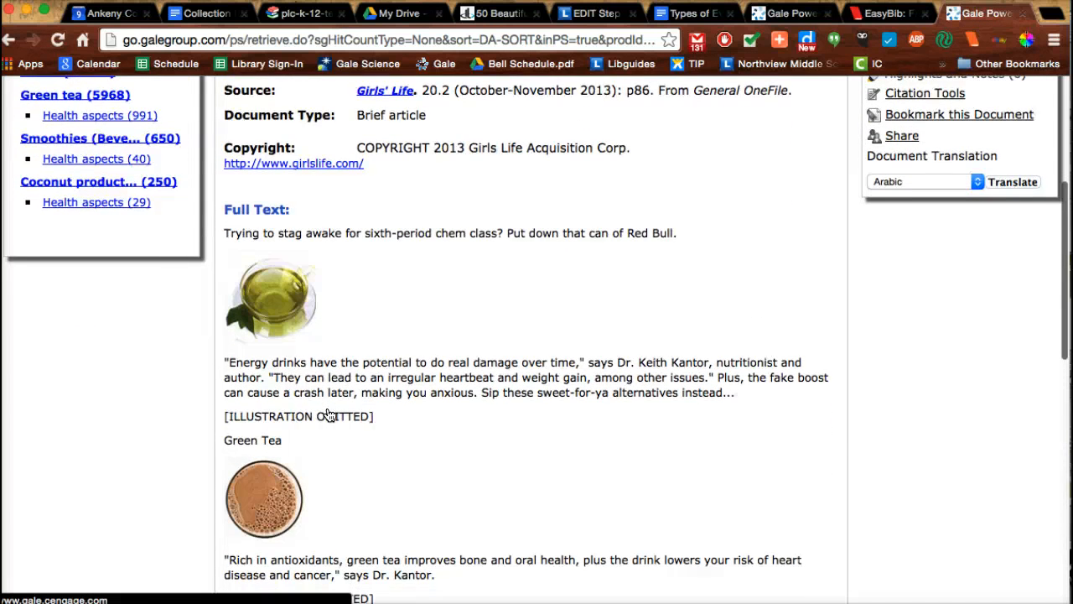
{"action": "scroll", "scroll_direction": "down", "scroll_amount": 3}
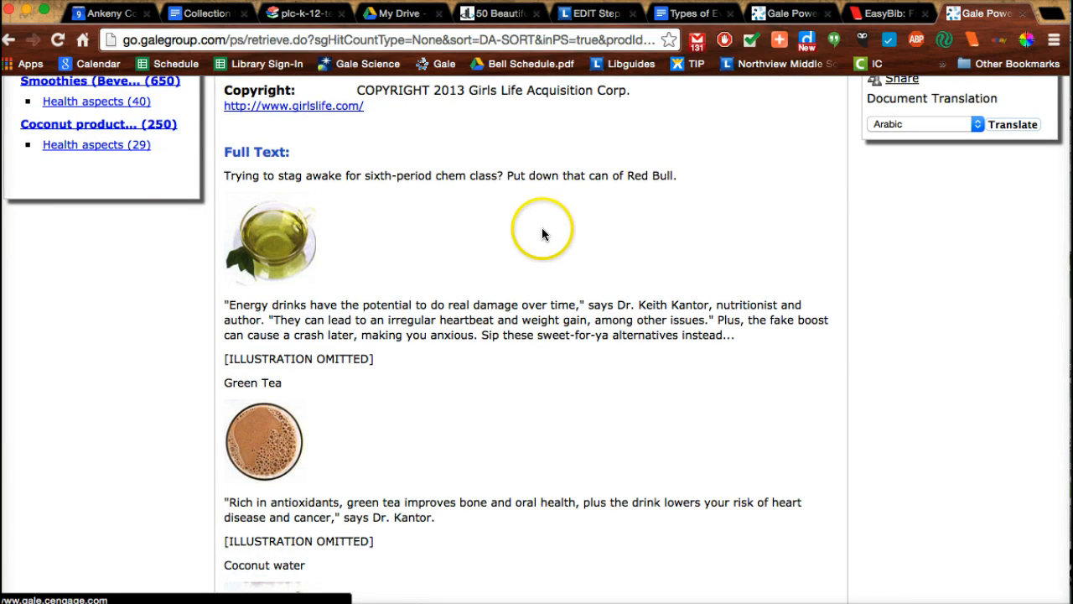
{"action": "scroll", "scroll_direction": "down", "scroll_amount": 3}
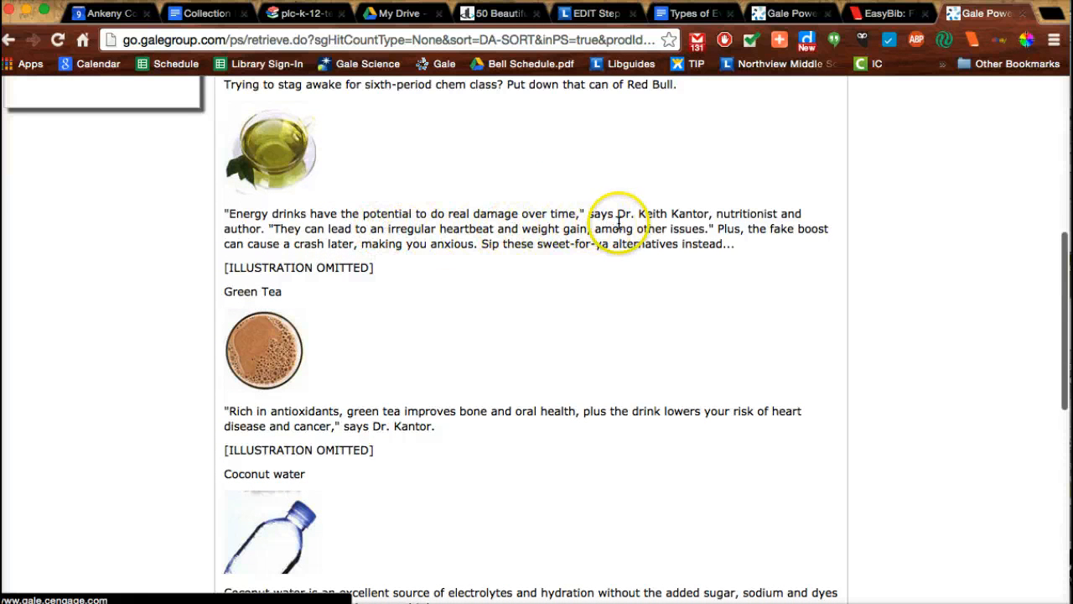
{"action": "scroll", "scroll_direction": "down", "scroll_amount": 3}
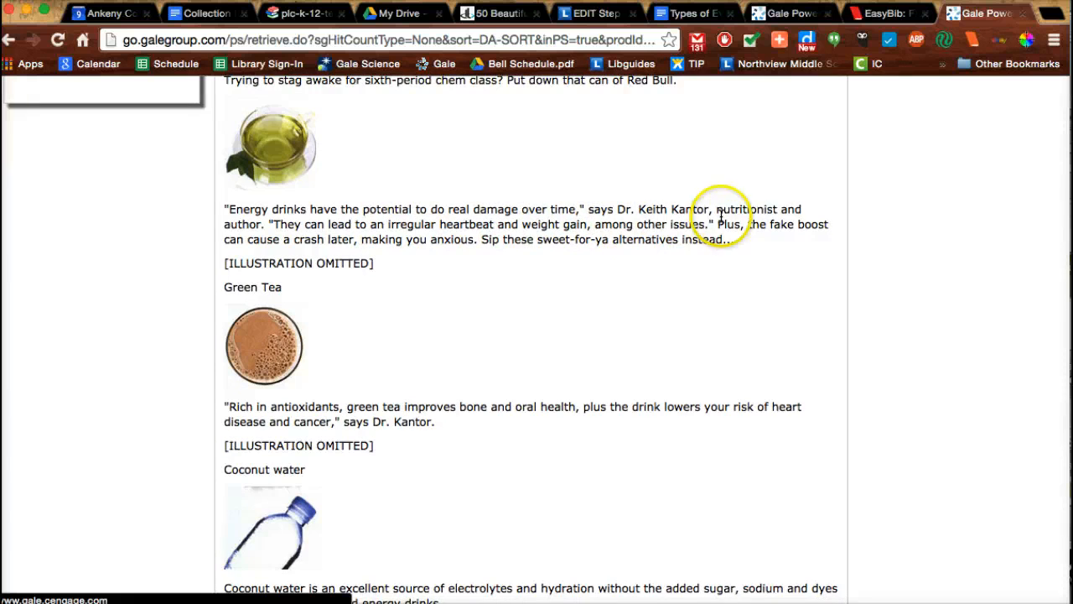
{"action": "scroll", "scroll_direction": "down", "scroll_amount": 3}
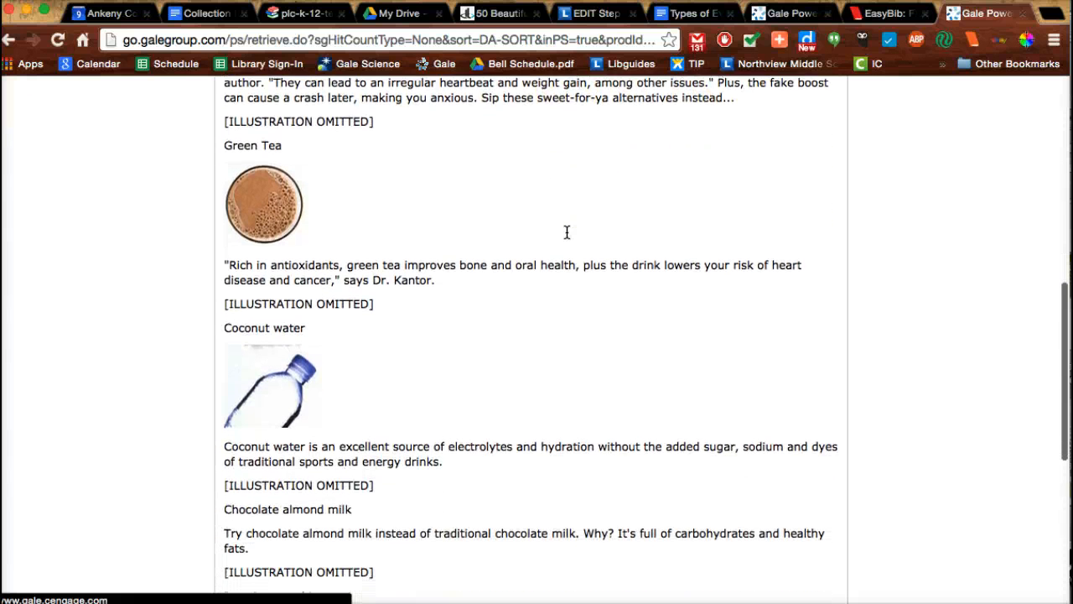
{"action": "scroll", "scroll_direction": "down", "scroll_amount": 3}
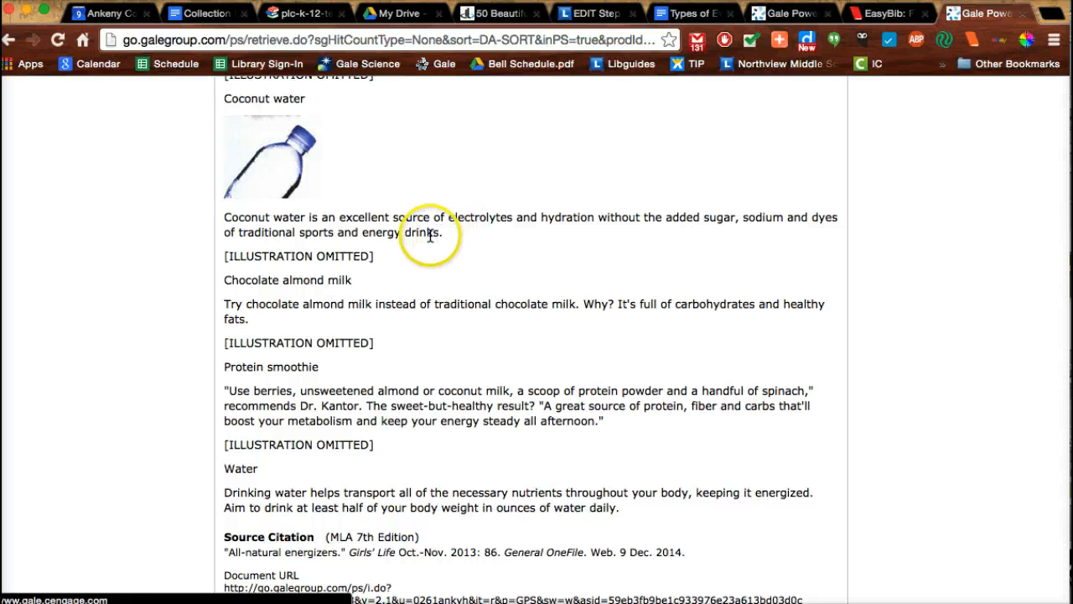
{"action": "scroll", "scroll_direction": "down", "scroll_amount": 3}
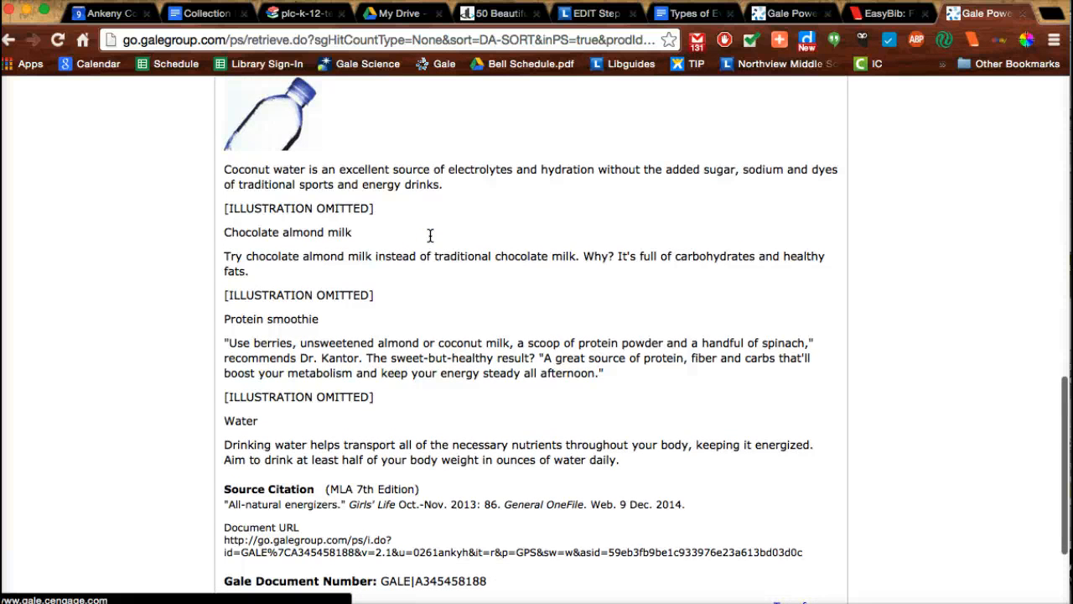
{"action": "scroll", "scroll_direction": "down", "scroll_amount": 3}
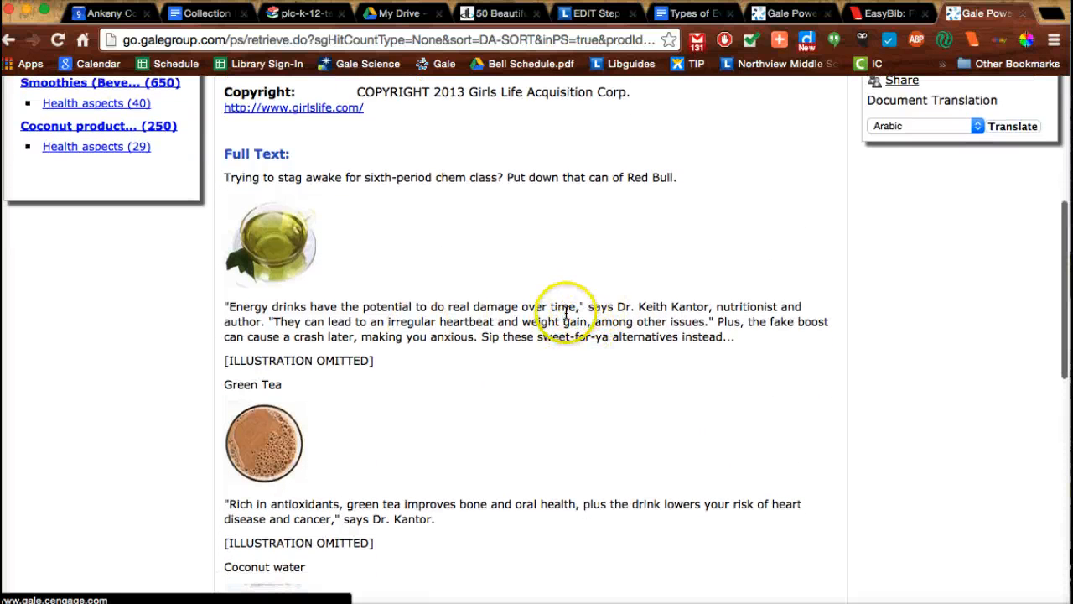
{"action": "scroll", "scroll_direction": "down", "scroll_amount": 3}
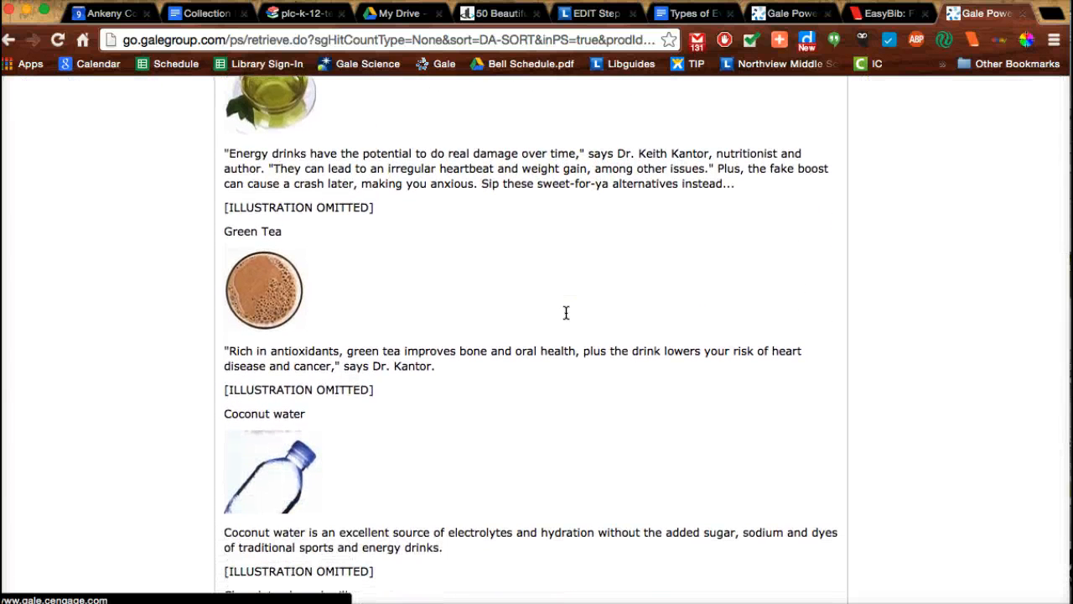
{"action": "scroll", "scroll_direction": "down", "scroll_amount": 3}
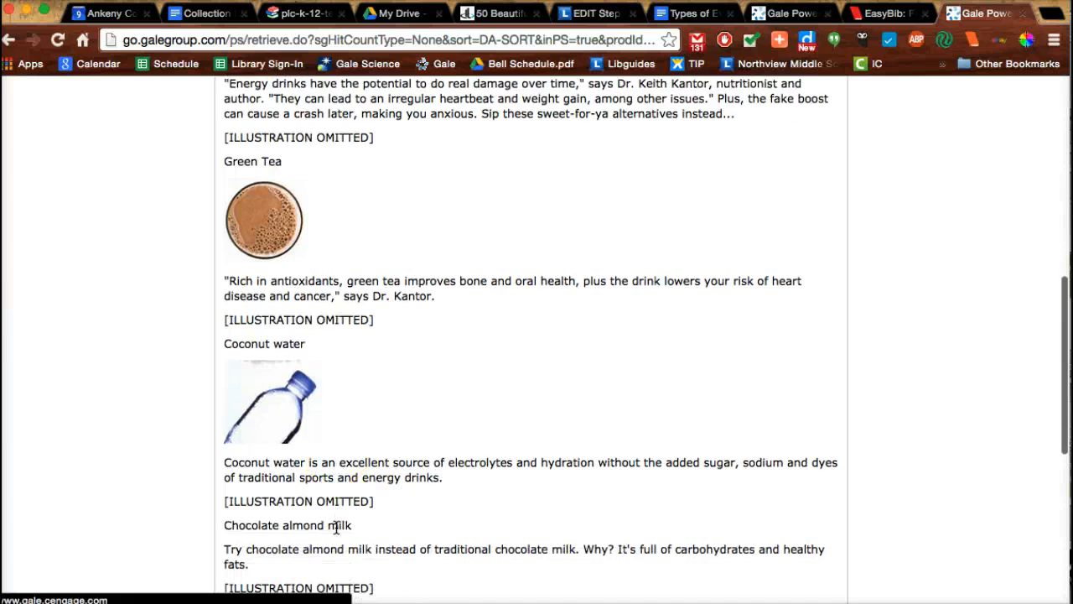
{"action": "scroll", "scroll_direction": "down", "scroll_amount": 3}
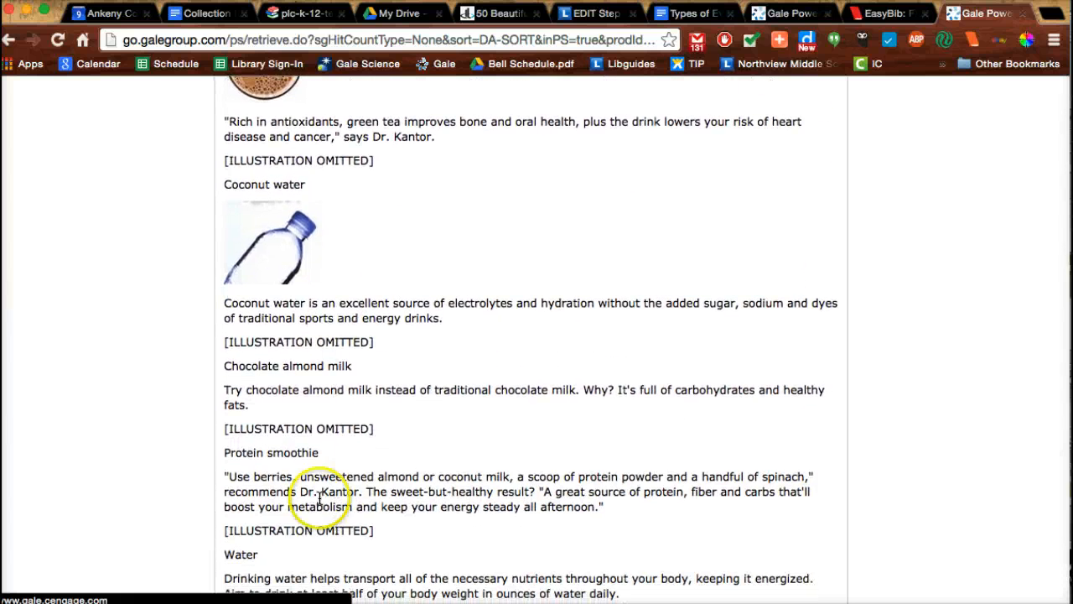
{"action": "scroll", "scroll_direction": "down", "scroll_amount": 3}
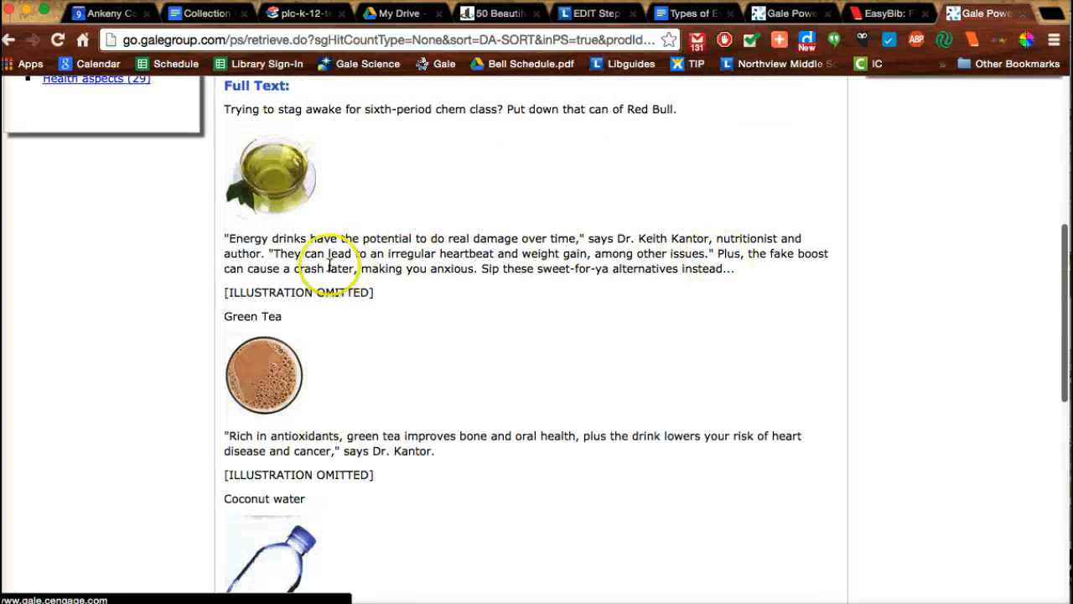
{"action": "scroll", "scroll_direction": "down", "scroll_amount": 3}
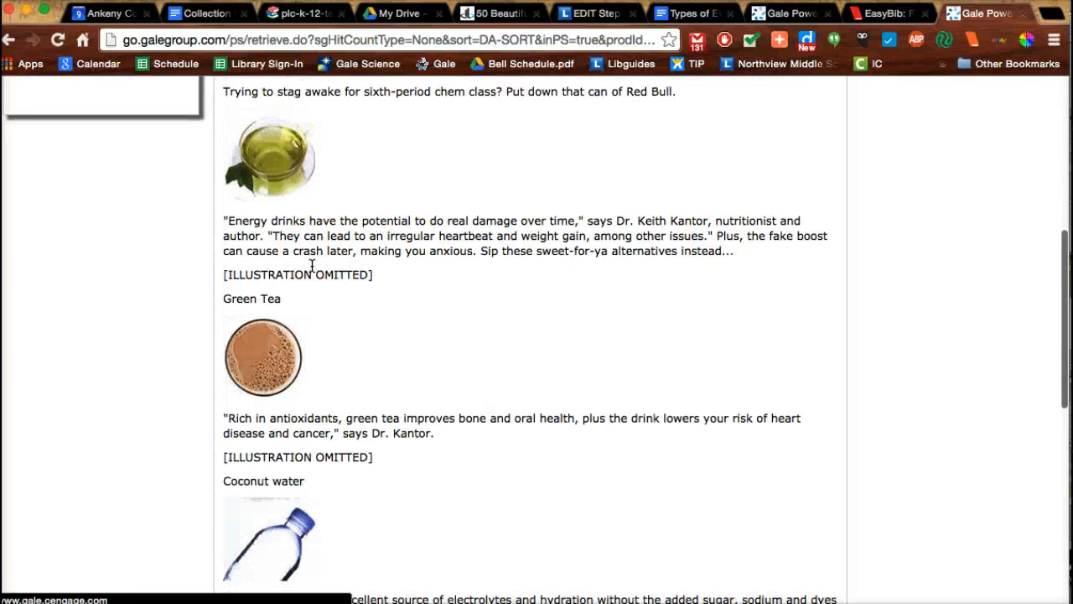
{"action": "scroll", "scroll_direction": "down", "scroll_amount": 3}
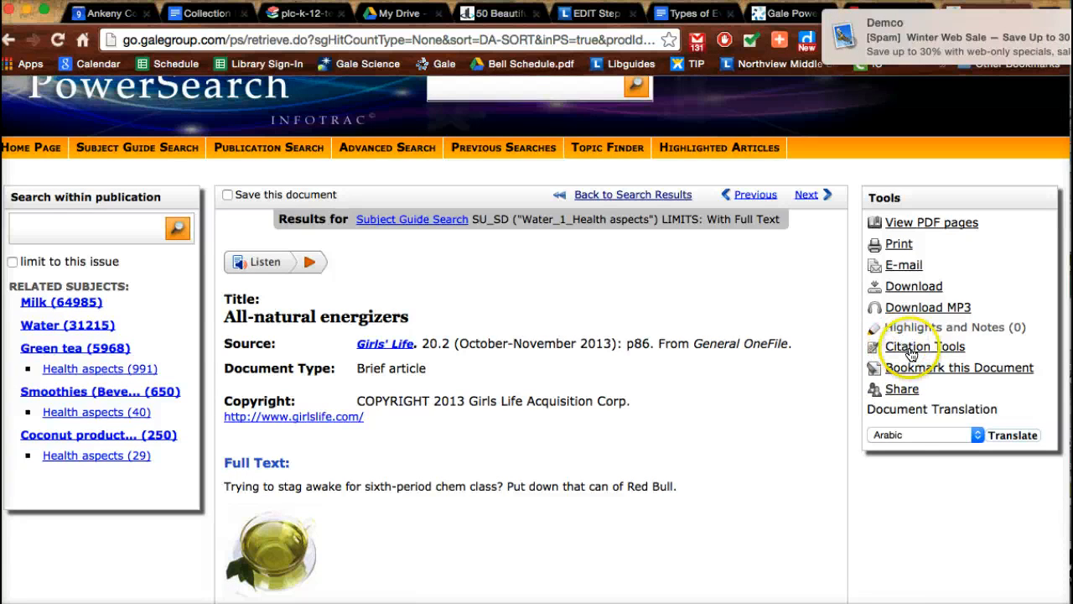
Export the 'All-natural energizers' citation to EasyBib via Citation Tools.
{"action": "left_click", "coordinate": [926, 345]}
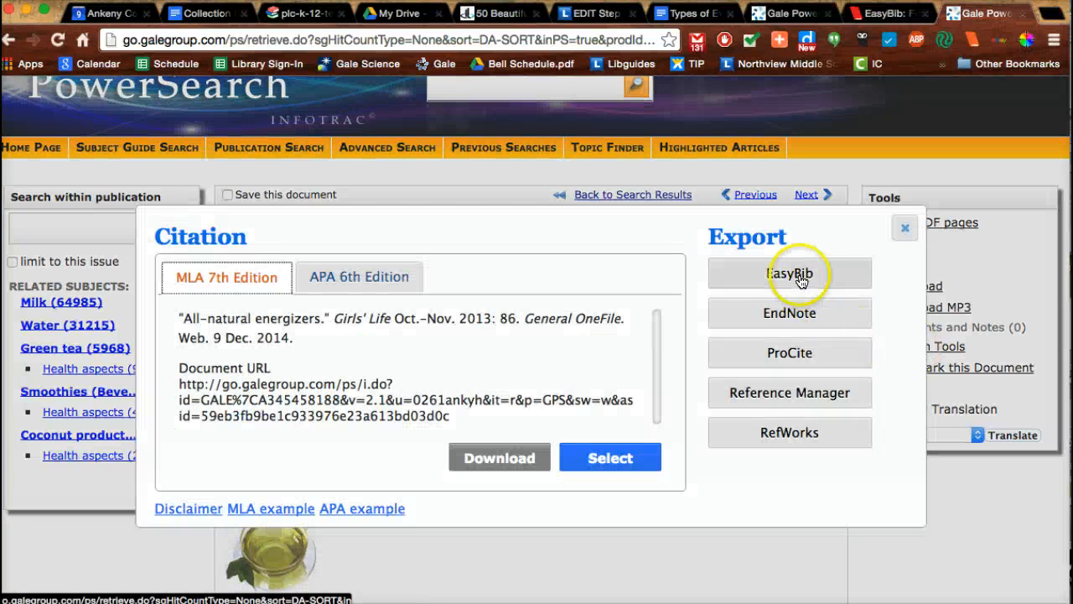
{"action": "left_click", "coordinate": [788, 273]}
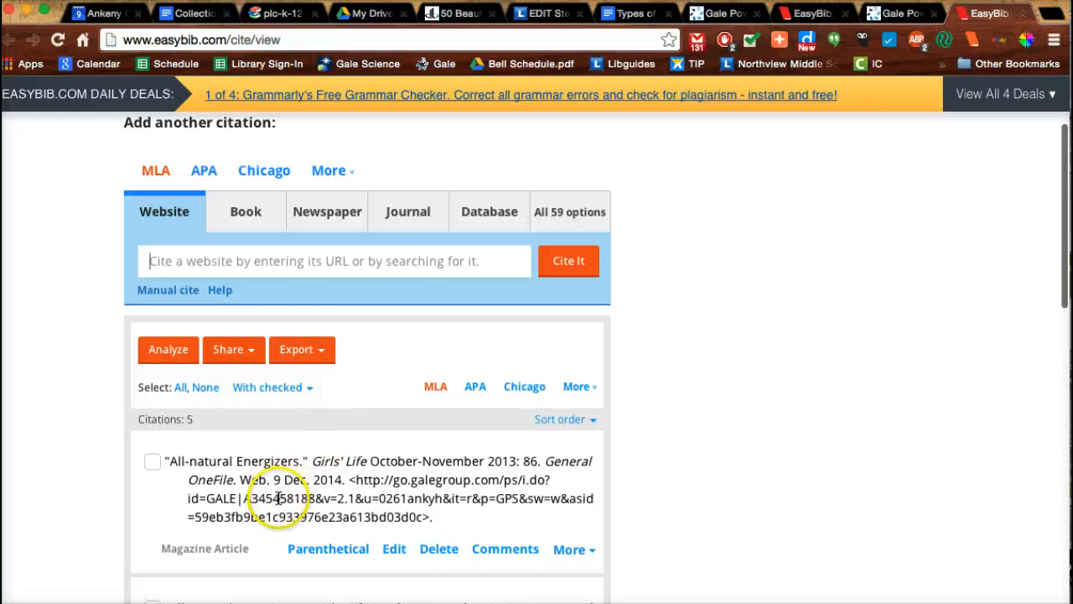
Switch the Nutrition project to its Notebook view and start a new note.
{"action": "left_click", "coordinate": [251, 199]}
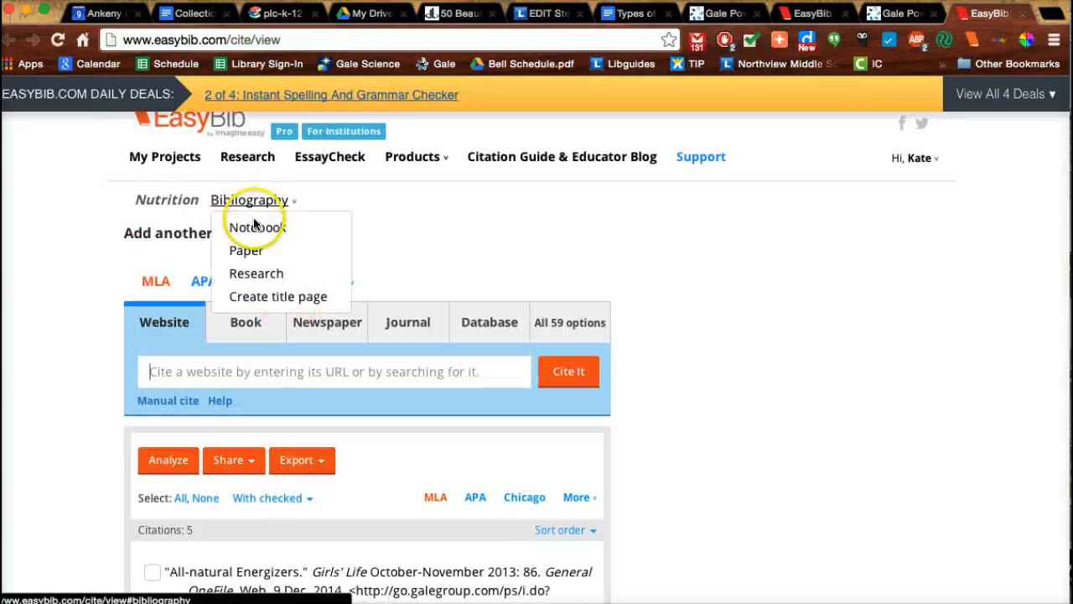
{"action": "left_click", "coordinate": [258, 228]}
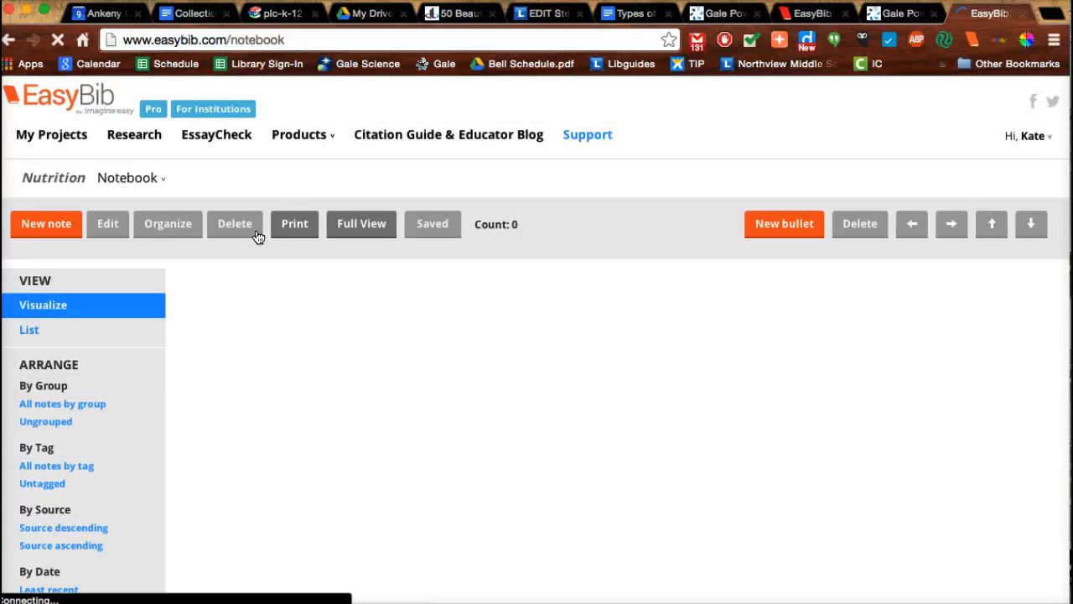
{"action": "left_click", "coordinate": [47, 224]}
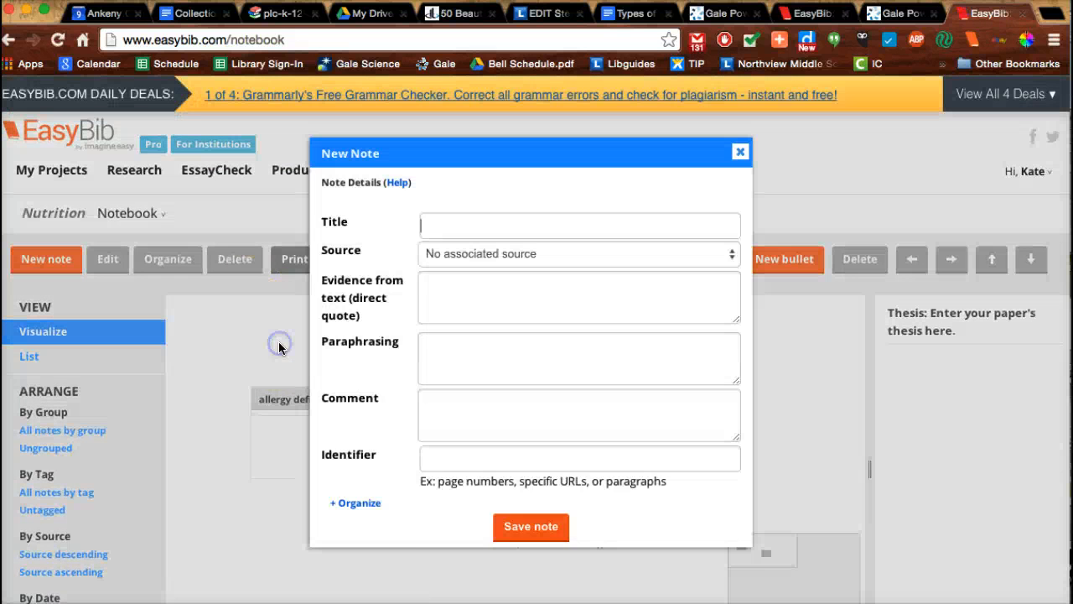
Attach the All-natural Energizers source and title the note 'water and coconut water'.
{"action": "left_click", "coordinate": [577, 253]}
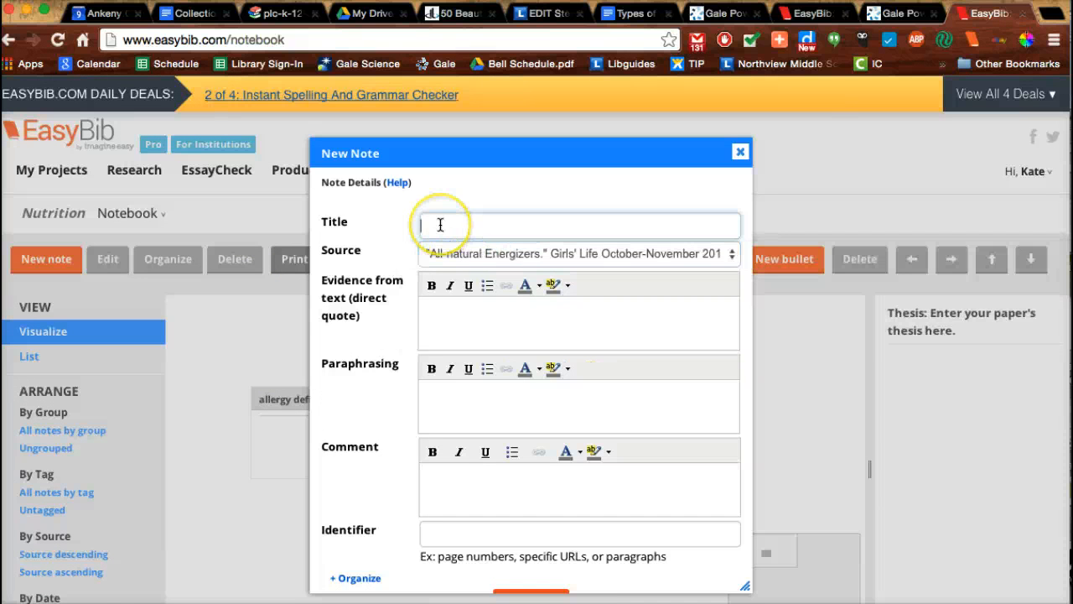
{"action": "type", "text": "w"}
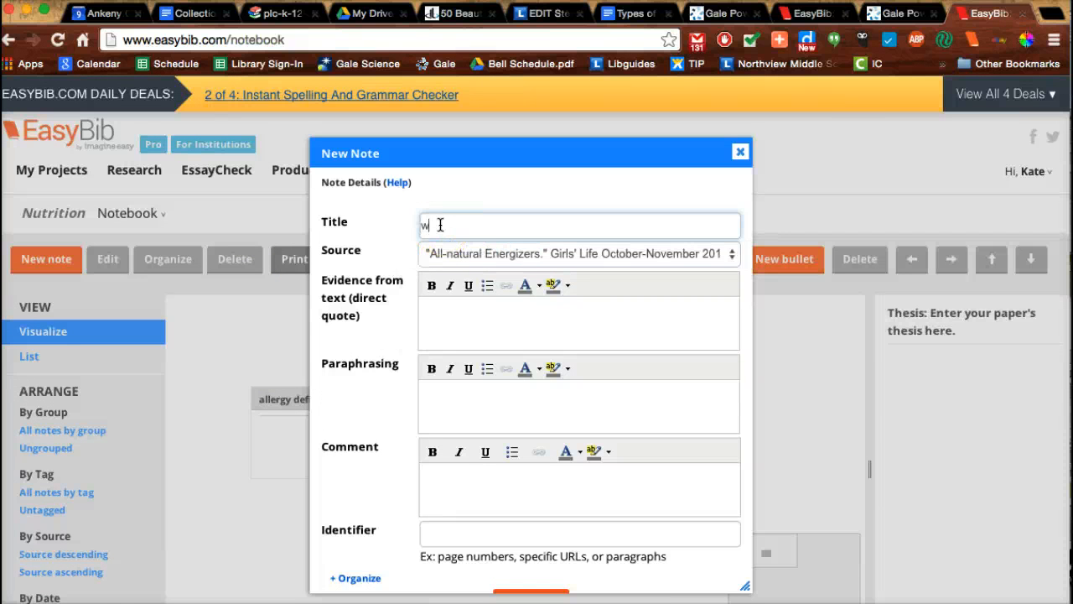
{"action": "type", "text": "ater and con"}
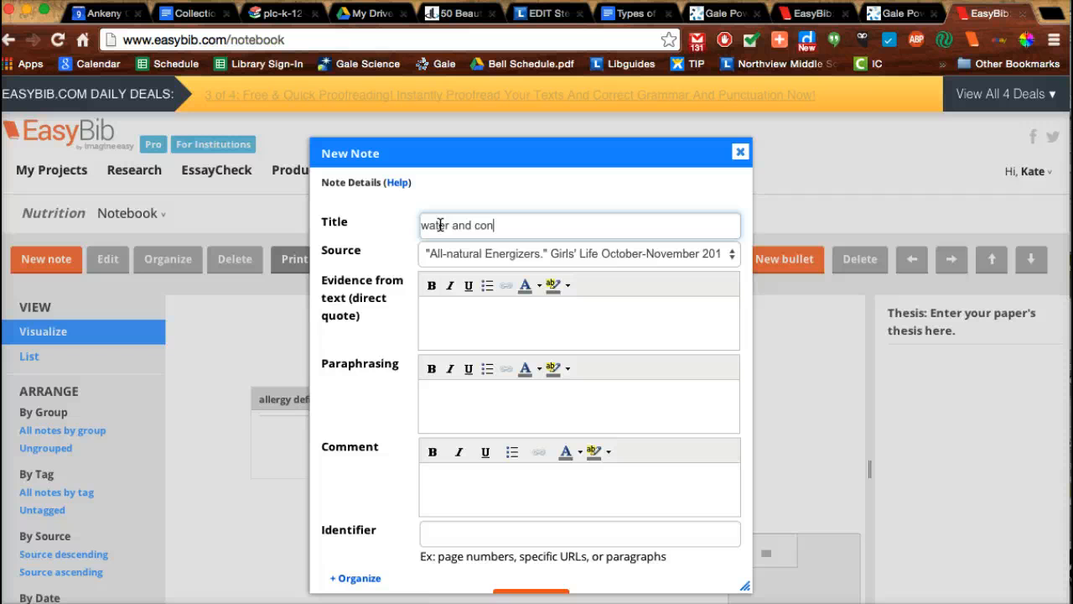
{"action": "type", "text": "oconut water"}
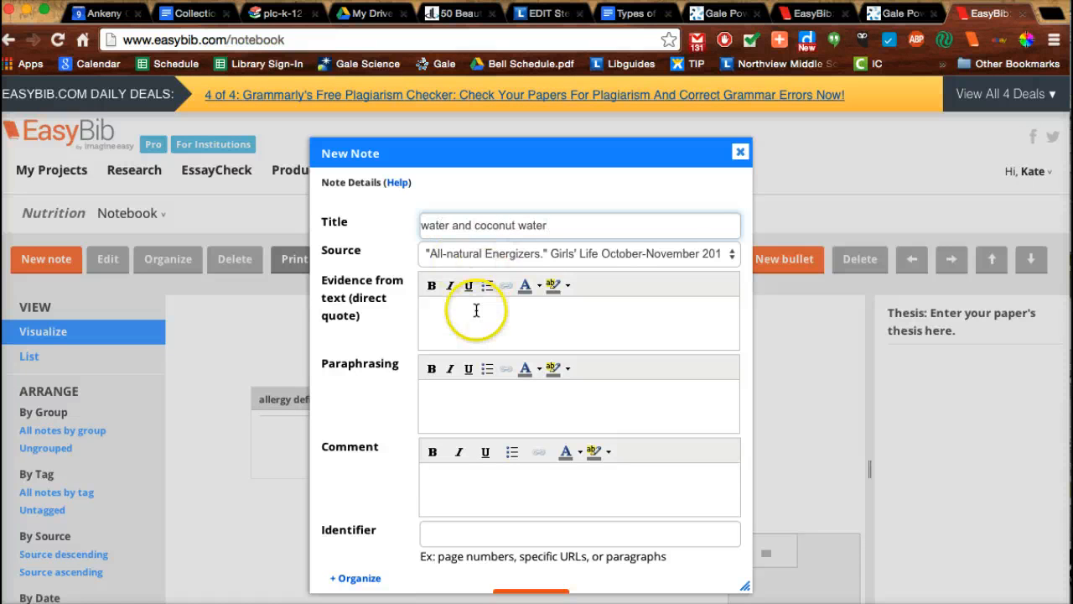
In the Gale article, highlight the drinking-water paragraph to quote and return to EasyBib.
{"action": "left_click", "coordinate": [902, 13]}
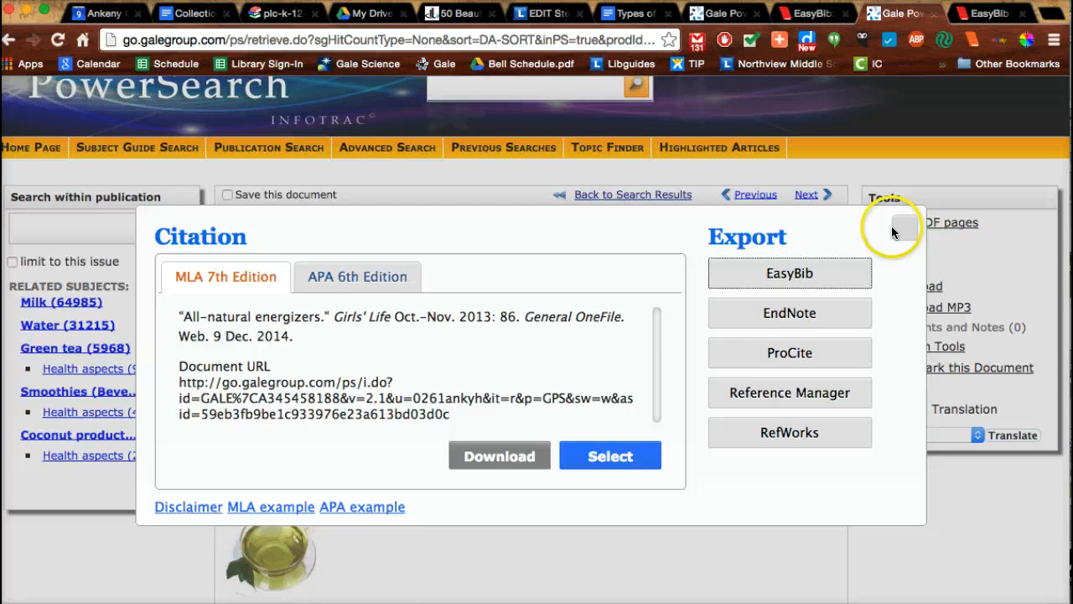
{"action": "left_click", "coordinate": [902, 228]}
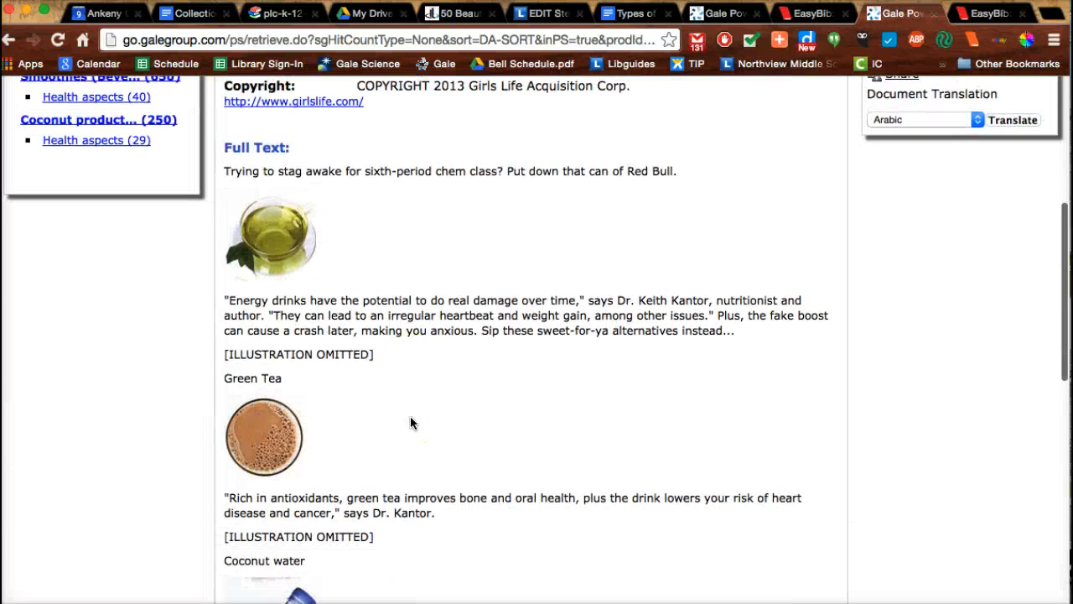
{"action": "scroll", "scroll_direction": "down", "scroll_amount": 3}
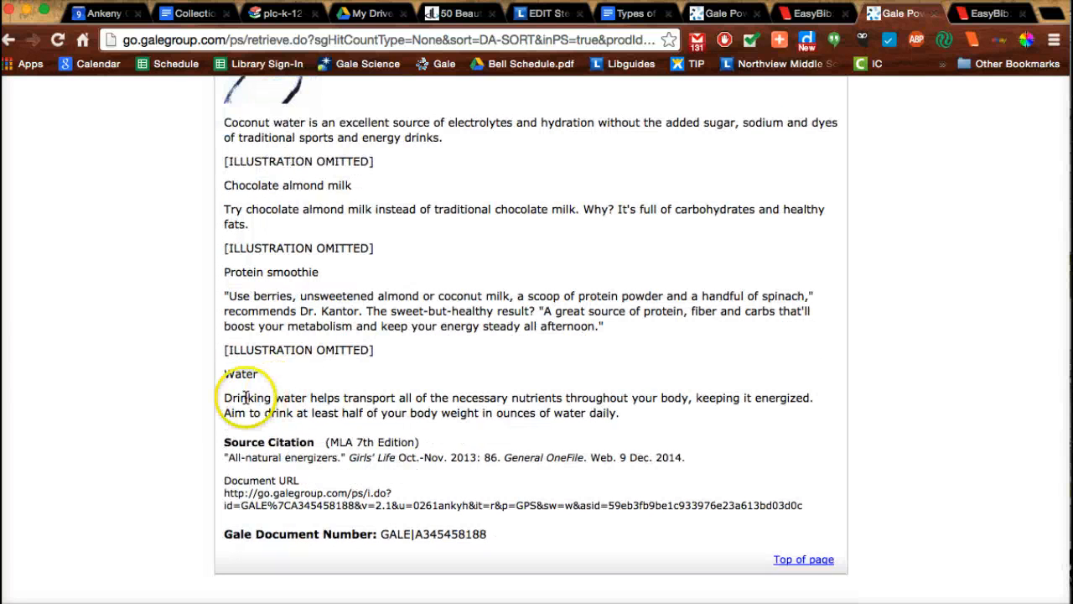
{"action": "left_click_drag", "start_coordinate": [245, 398], "coordinate": [637, 413]}
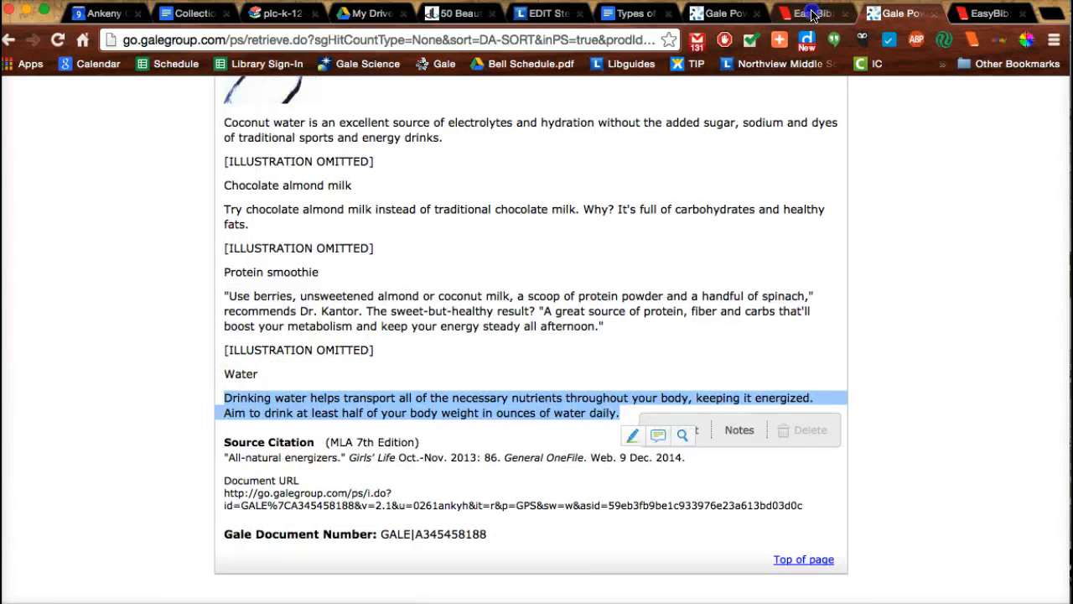
{"action": "left_click", "coordinate": [808, 14]}
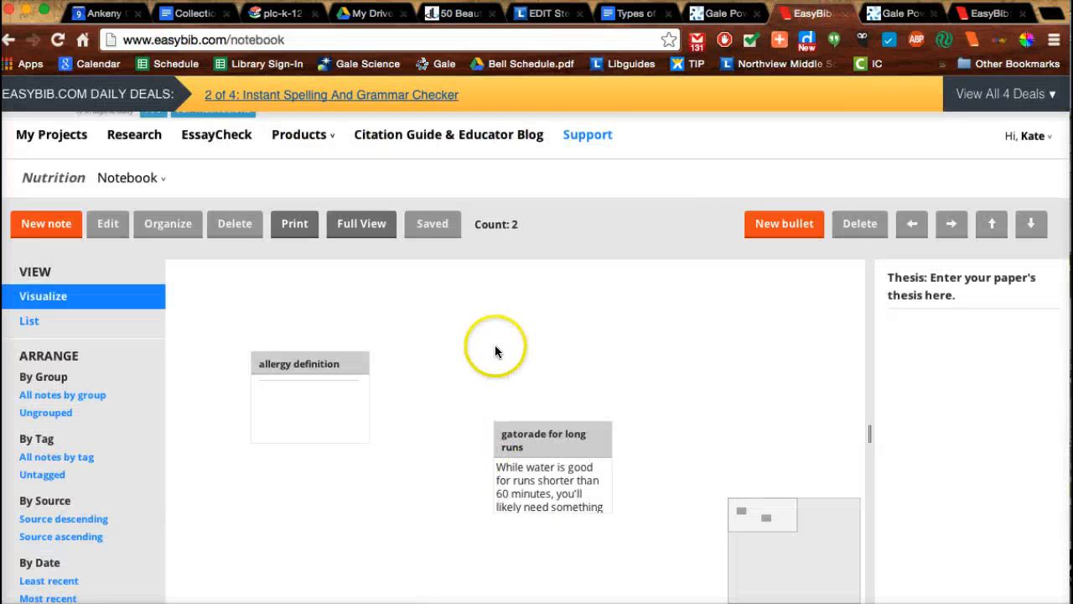
Enter the quote 'Drinking water helps transport all of the necessary nutrients...' in the note.
{"action": "left_click", "coordinate": [47, 225]}
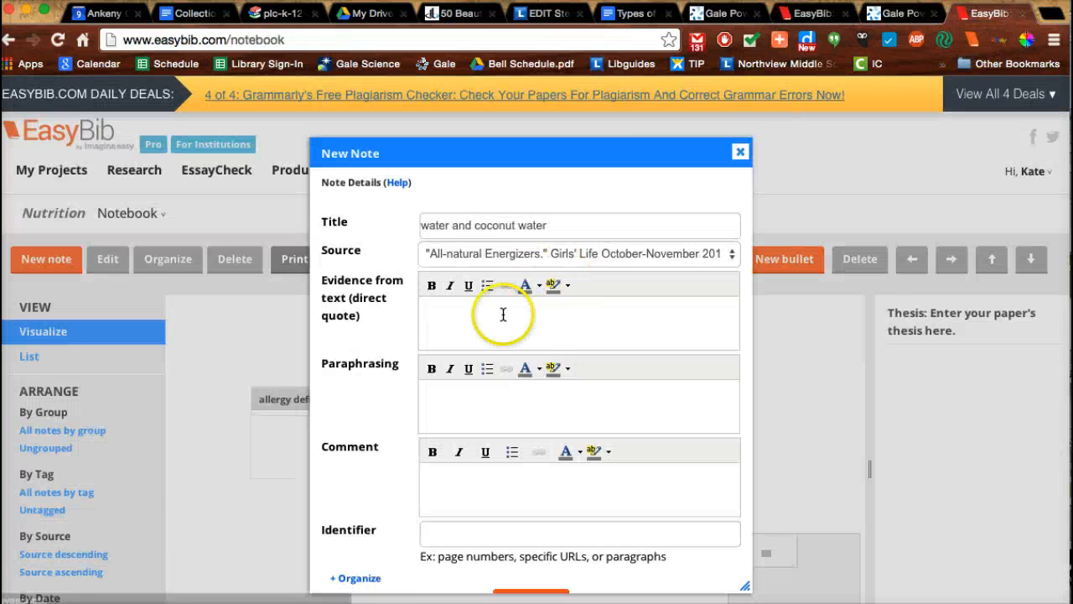
{"action": "type", "text": "Drinking water helps transport all of the necessary nutrients throughout your body, keeping it energized. Aim to drink at least half of your body weight in ounces of water daily."}
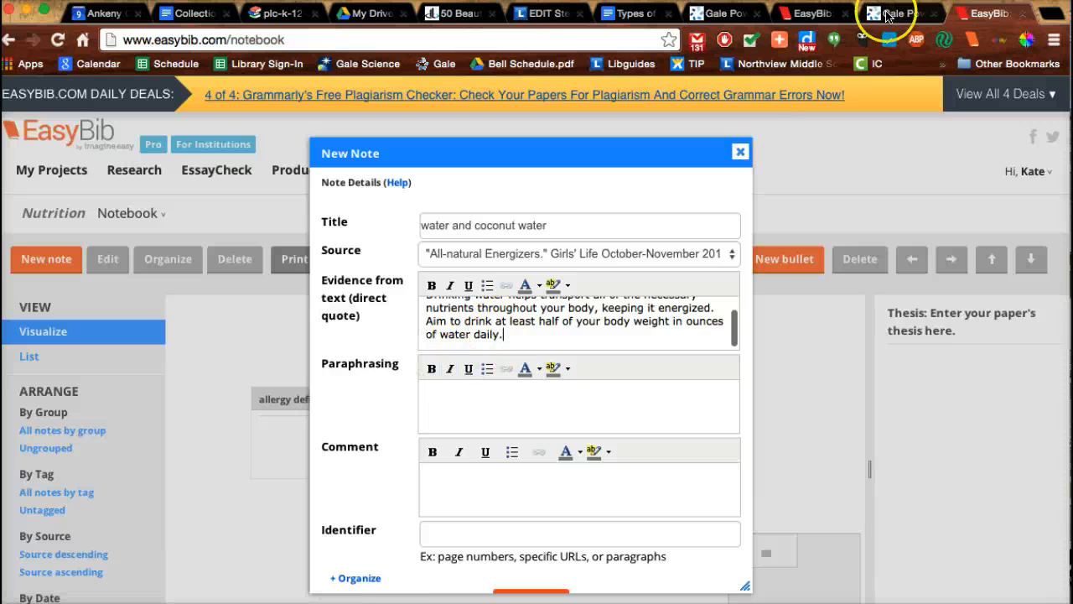
Credit Dr. Keith Kantor, nutritionist and author, from the article and save the note.
{"action": "left_click", "coordinate": [899, 13]}
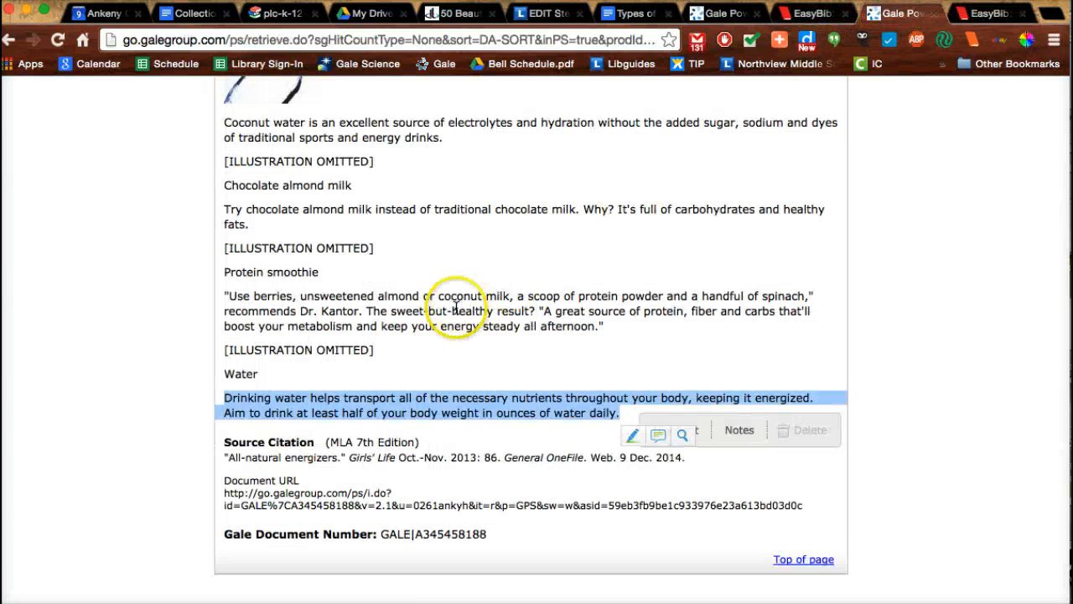
{"action": "scroll", "scroll_direction": "up", "scroll_amount": 3}
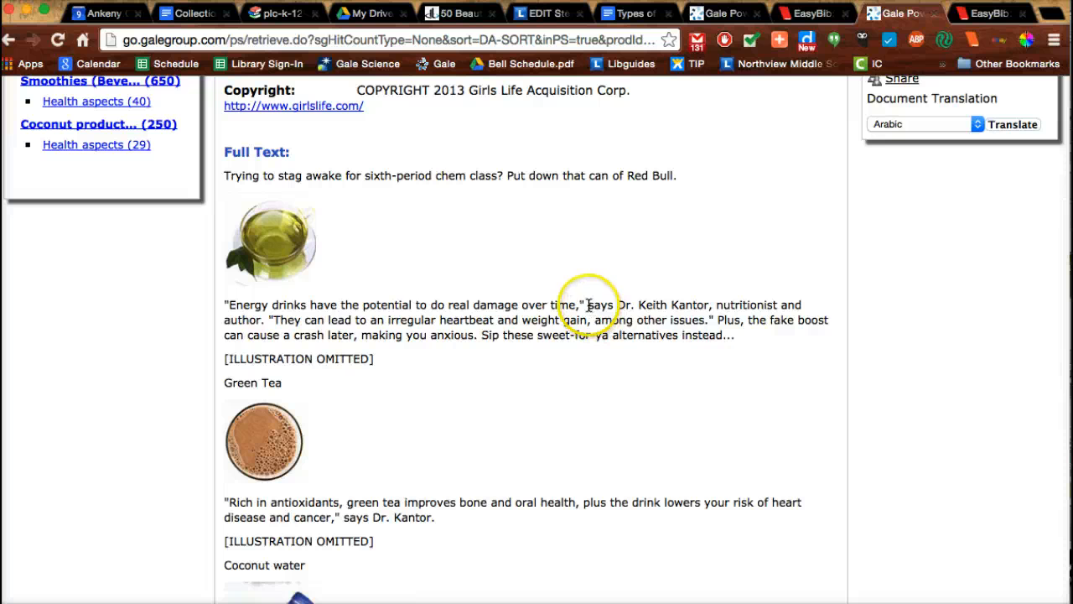
{"action": "left_click_drag", "start_coordinate": [389, 305], "coordinate": [614, 305]}
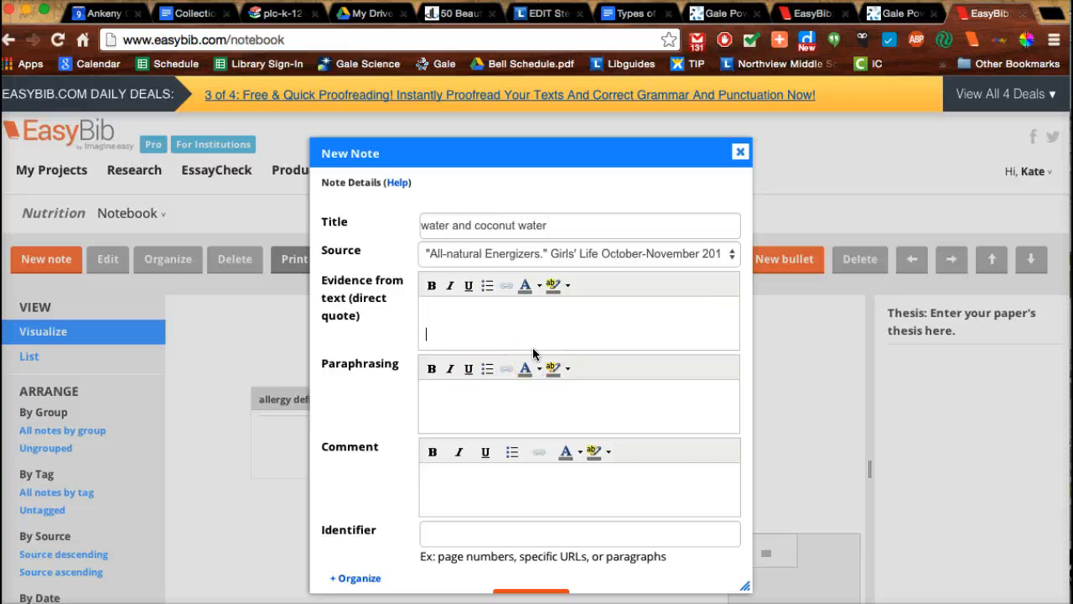
{"action": "type", "text": "recome"}
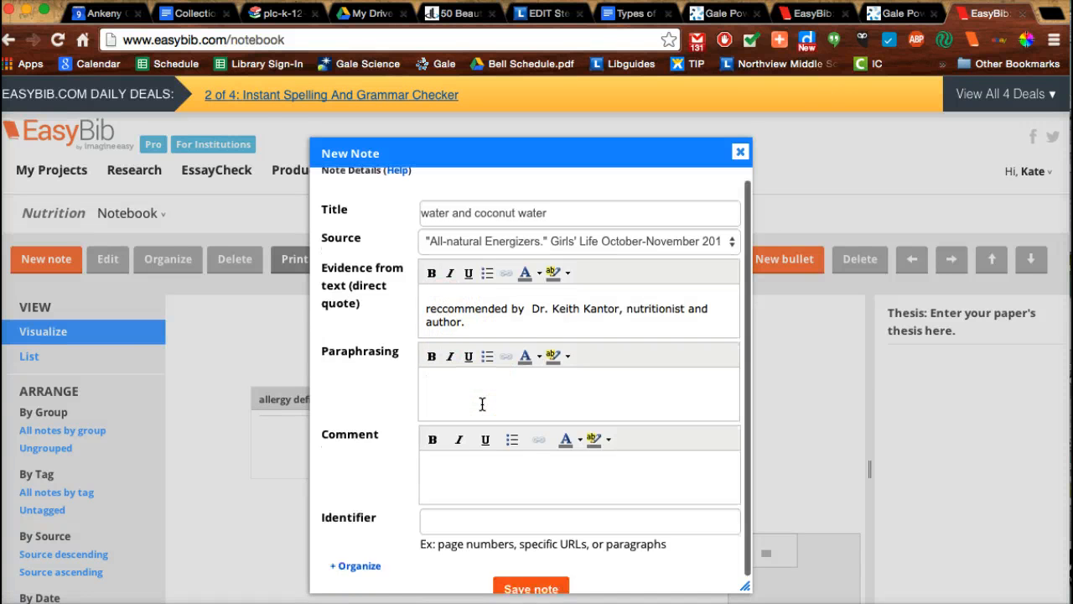
{"action": "left_click", "coordinate": [529, 587]}
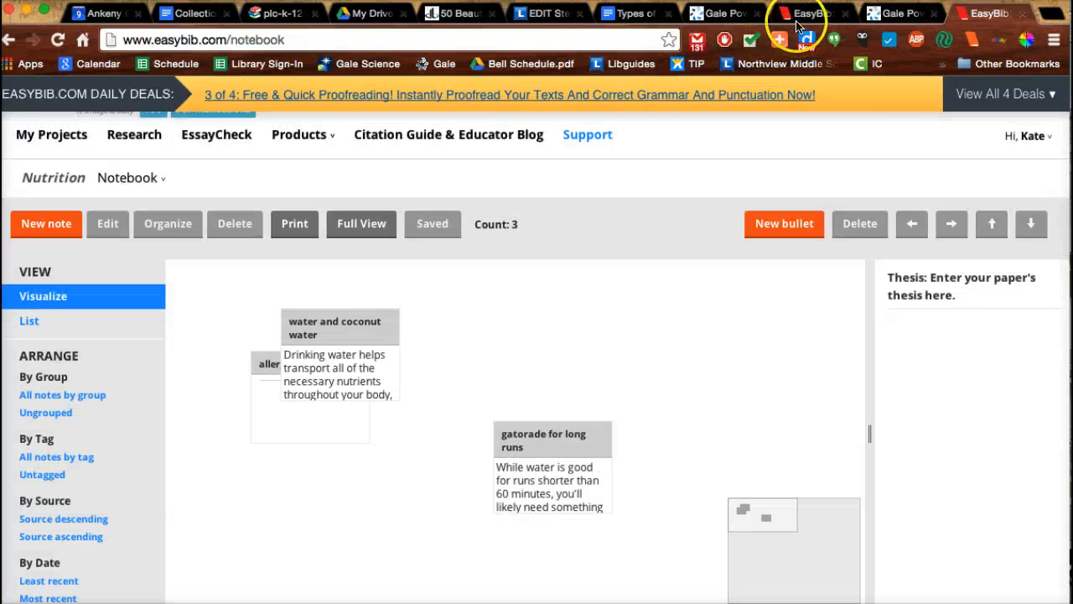
Run a Gale Subject Guide search for 'sports drinks'.
{"action": "left_click", "coordinate": [897, 14]}
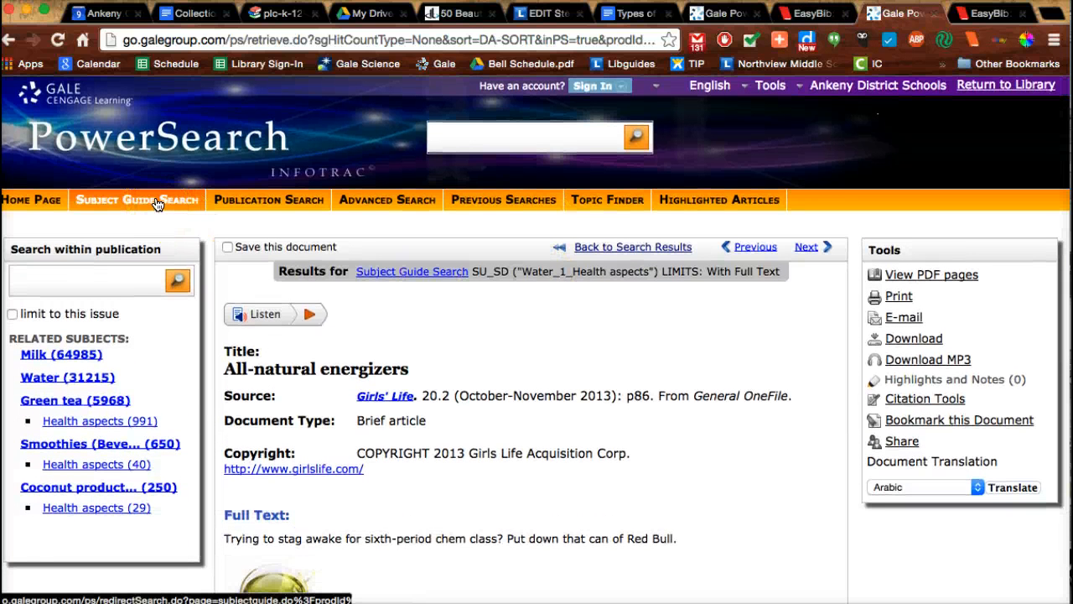
{"action": "left_click", "coordinate": [137, 199]}
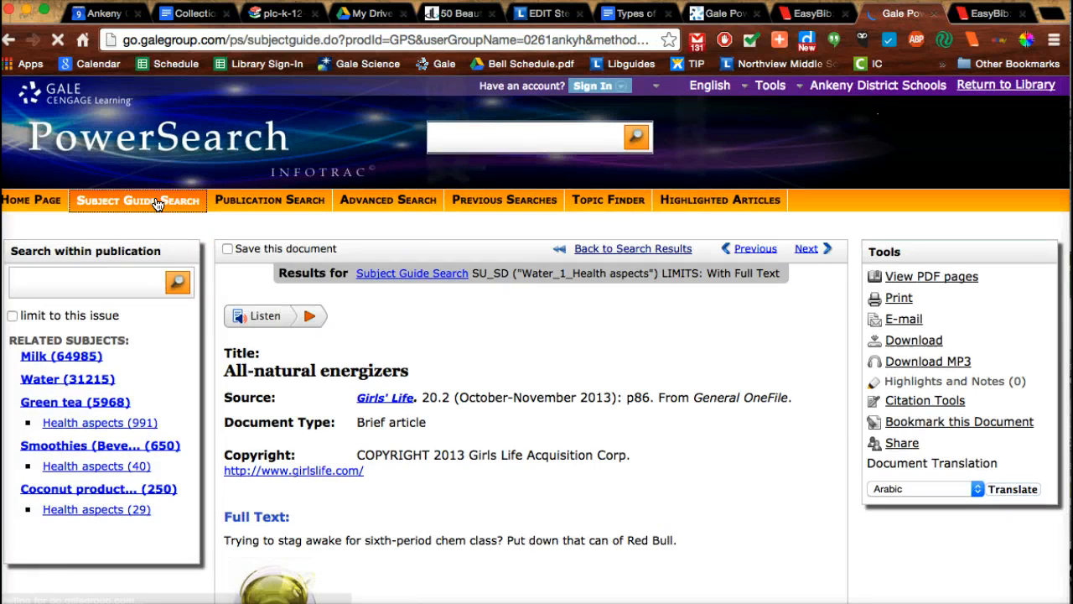
{"action": "left_click", "coordinate": [137, 200]}
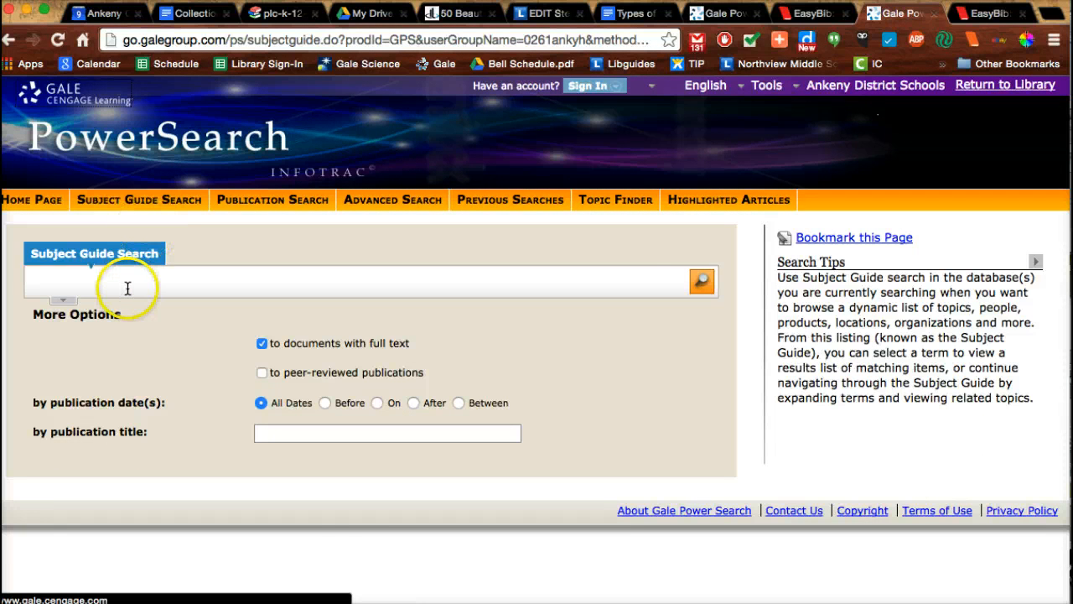
{"action": "type", "text": "sports drinks"}
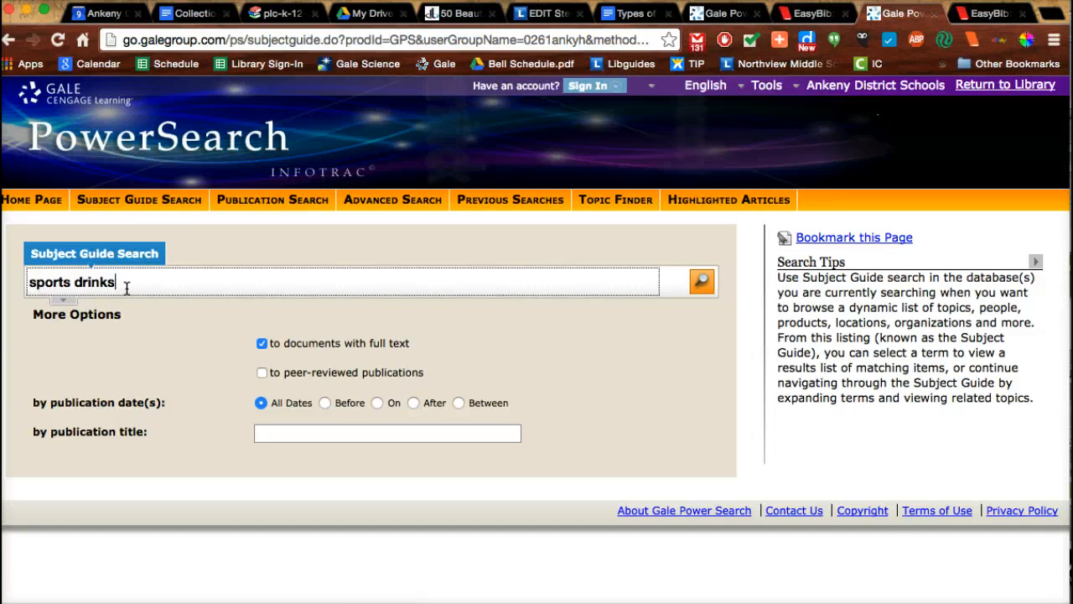
{"action": "left_click", "coordinate": [701, 282]}
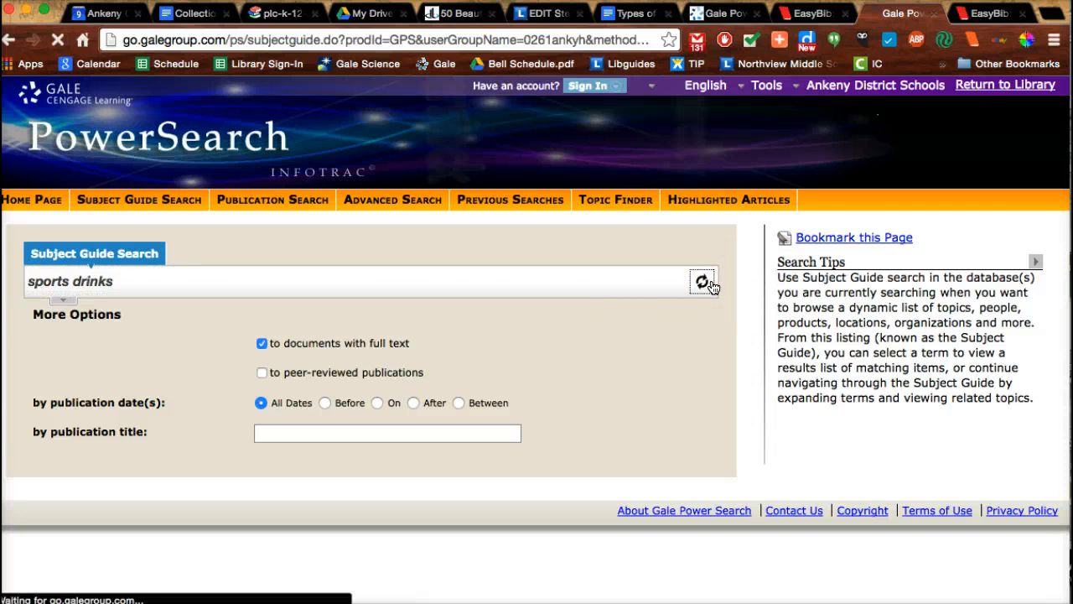
{"action": "left_click", "coordinate": [703, 282]}
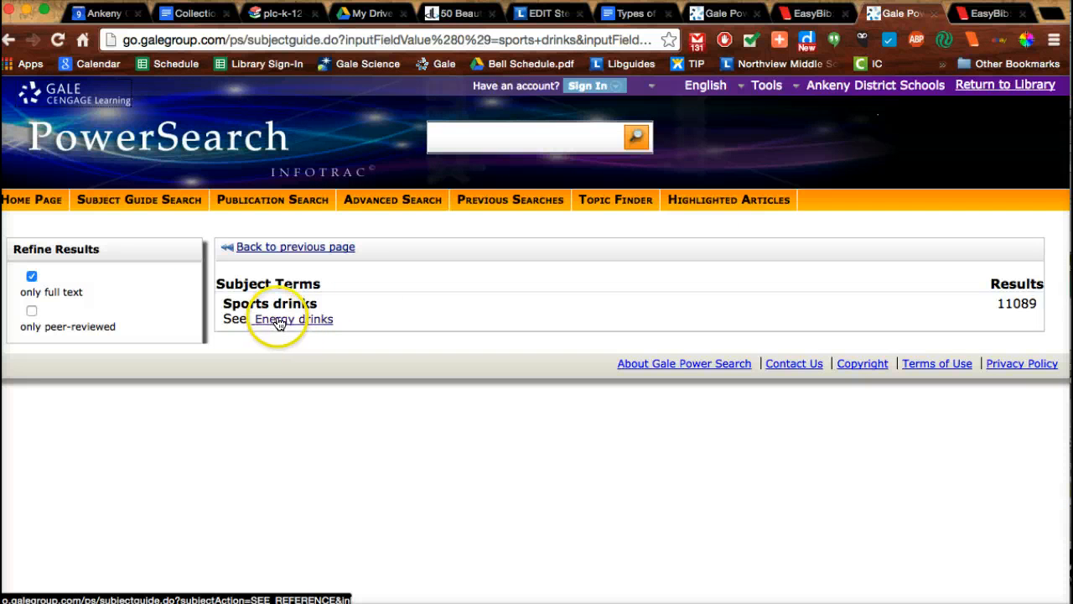
Follow the see-reference to Energy drinks and show its subdivisions.
{"action": "left_click", "coordinate": [295, 318]}
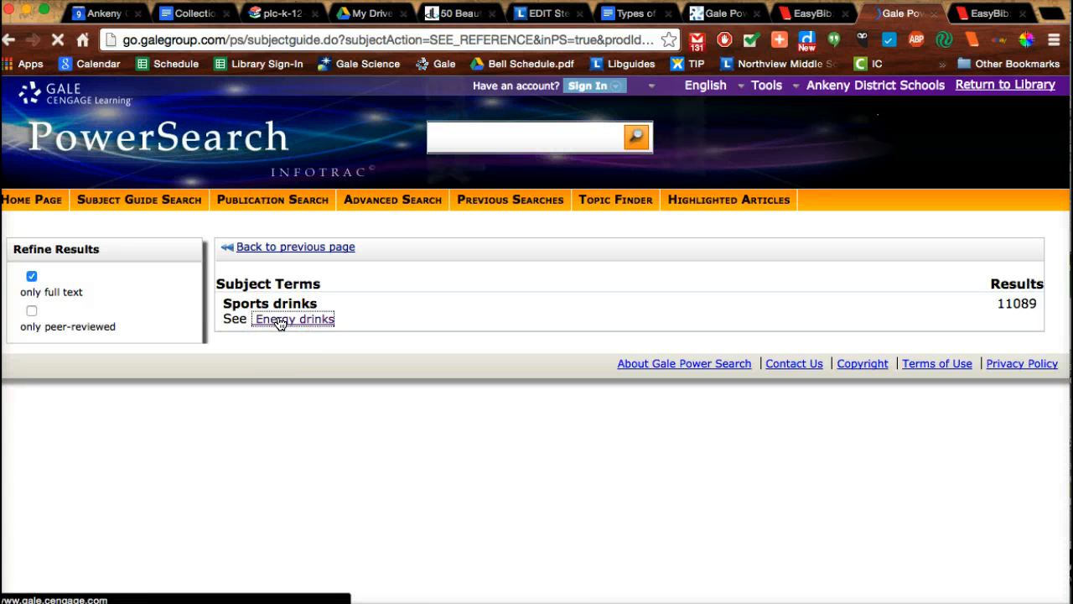
{"action": "left_click", "coordinate": [295, 318]}
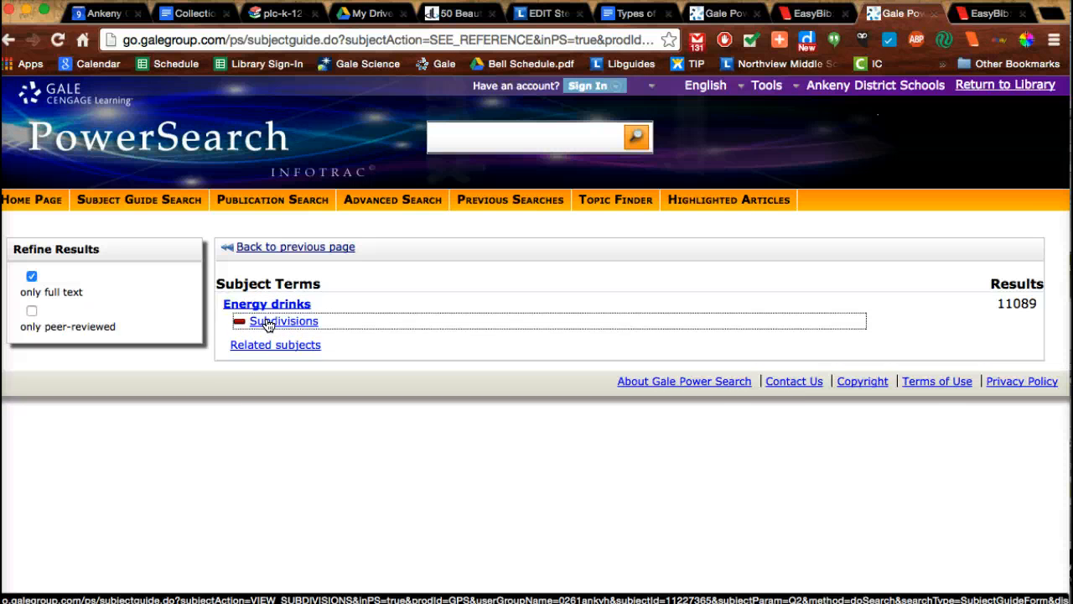
{"action": "left_click", "coordinate": [283, 322]}
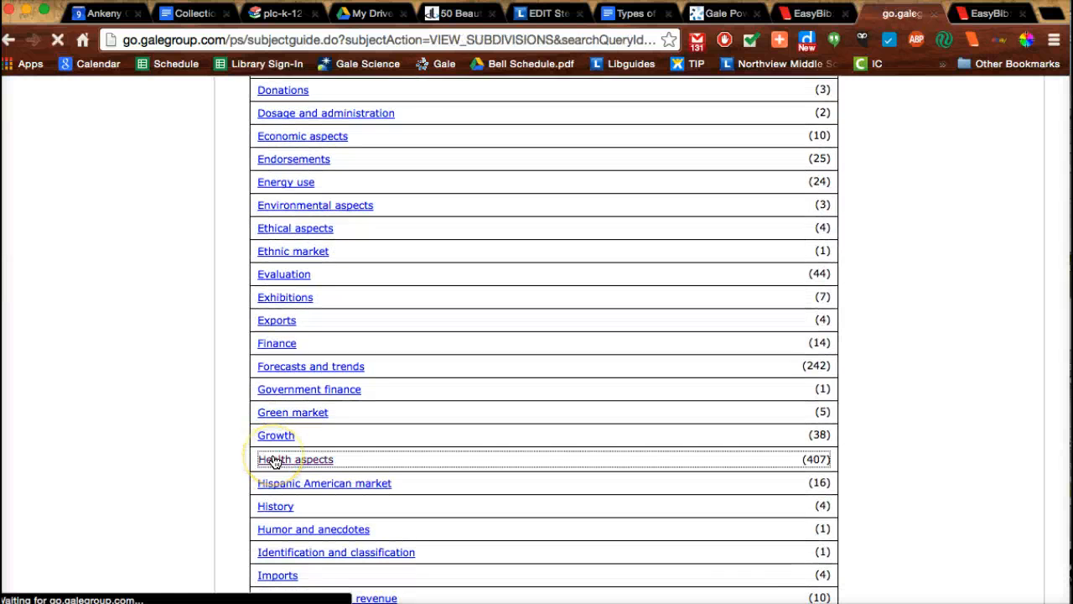
Show Health aspects articles and search within them for 'gatorade', yielding 31 magazine results.
{"action": "left_click", "coordinate": [296, 459]}
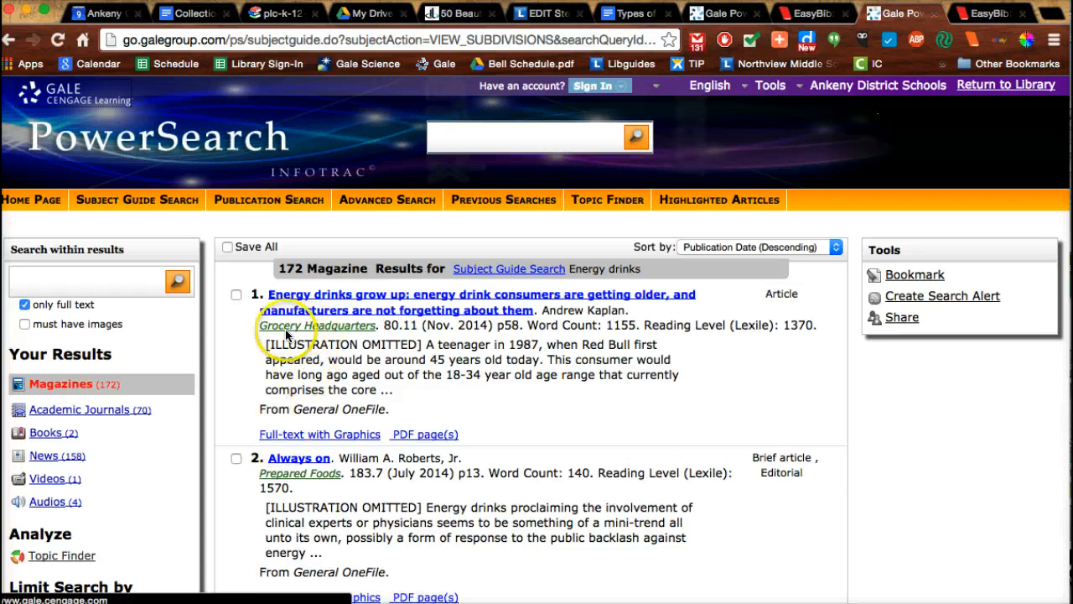
{"action": "scroll", "scroll_direction": "down", "scroll_amount": 3}
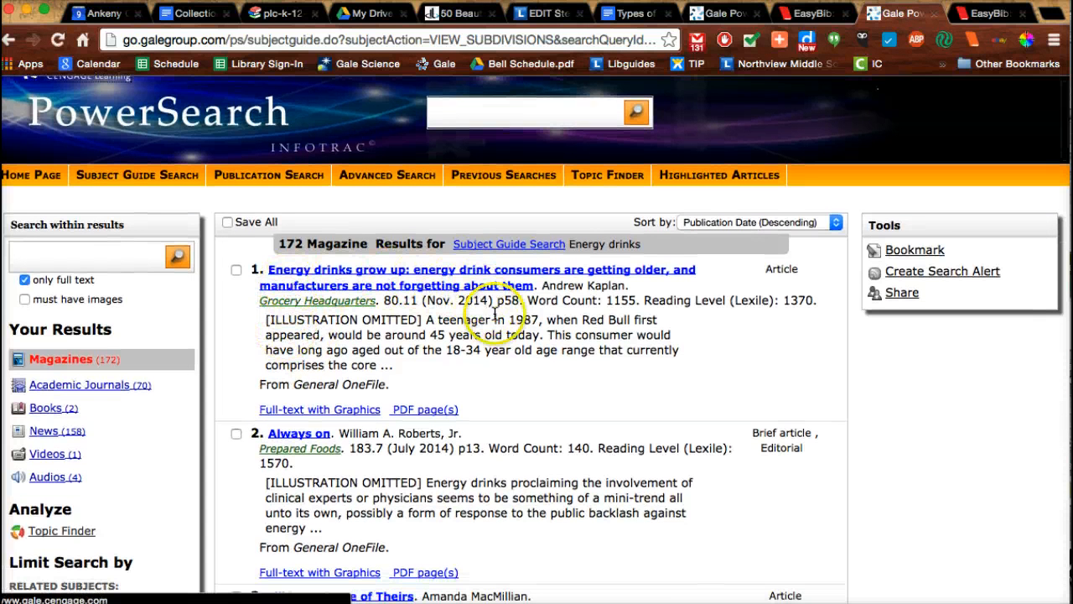
{"action": "scroll", "scroll_direction": "down", "scroll_amount": 3}
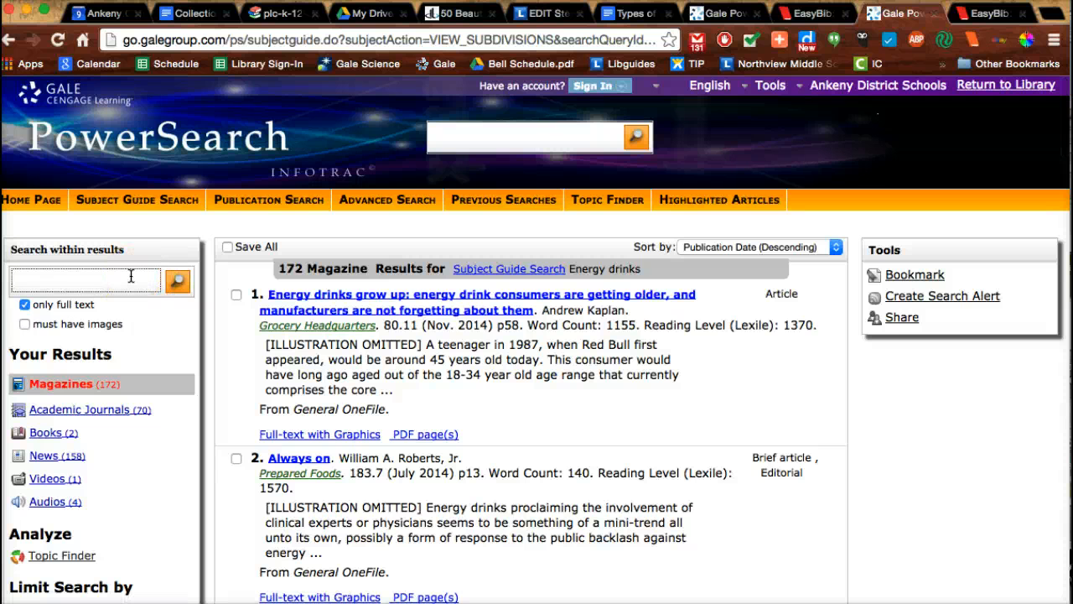
{"action": "type", "text": "gatorade"}
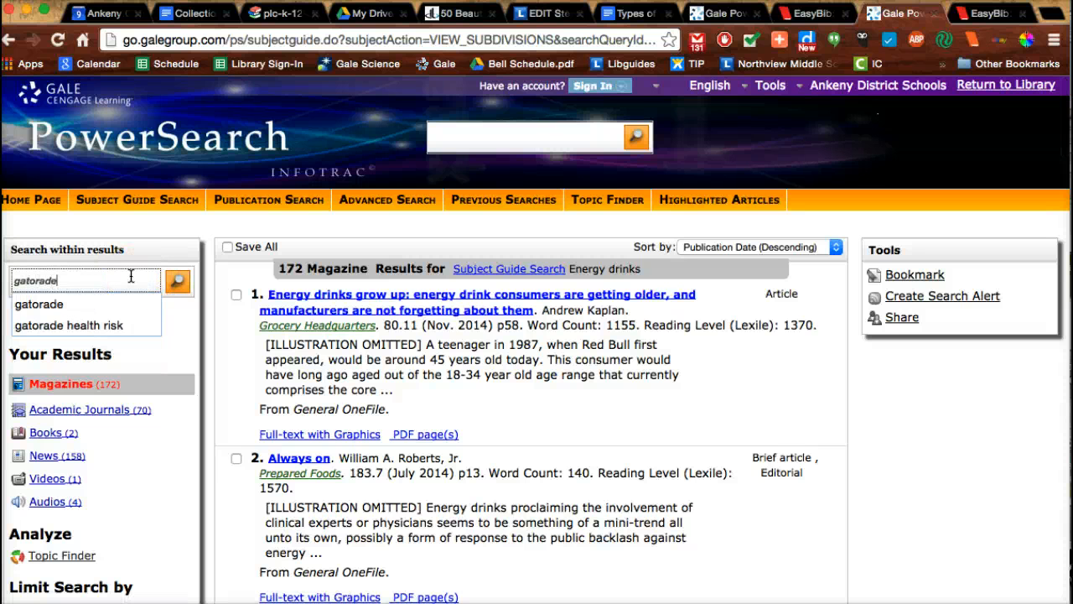
{"action": "left_click", "coordinate": [178, 282]}
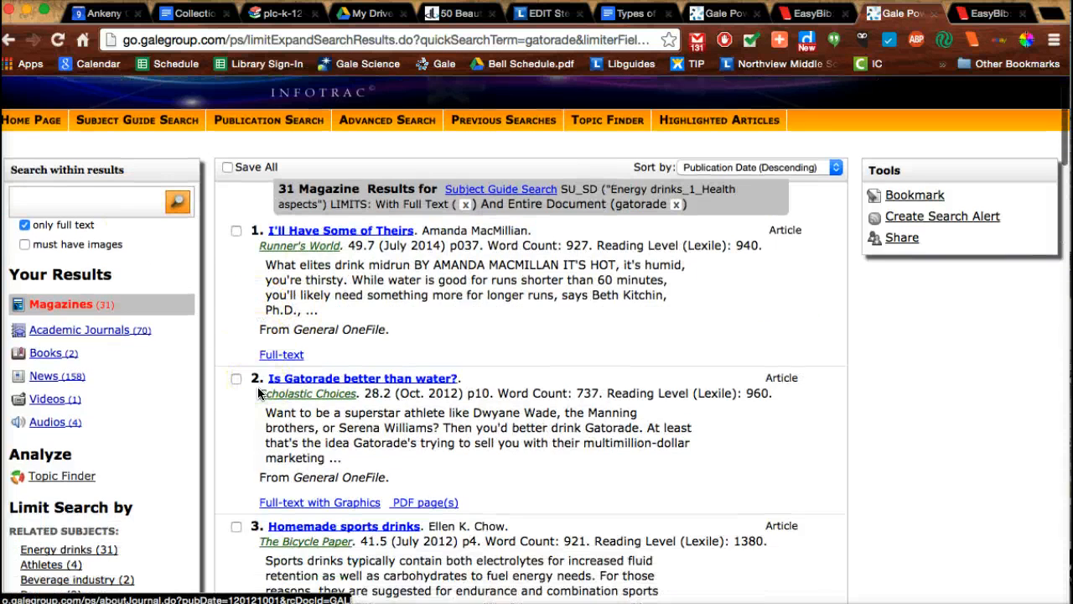
{"action": "scroll", "scroll_direction": "down", "scroll_amount": 3}
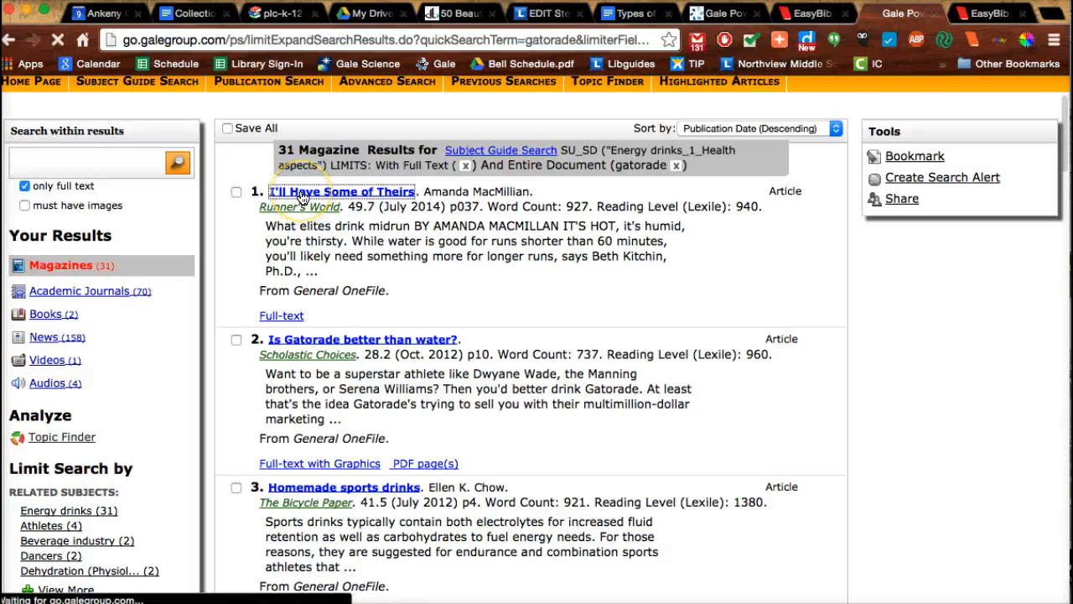
Read the Runner's World article 'I'll Have Some of Theirs', then return to the Types of Evidence doc.
{"action": "left_click", "coordinate": [341, 191]}
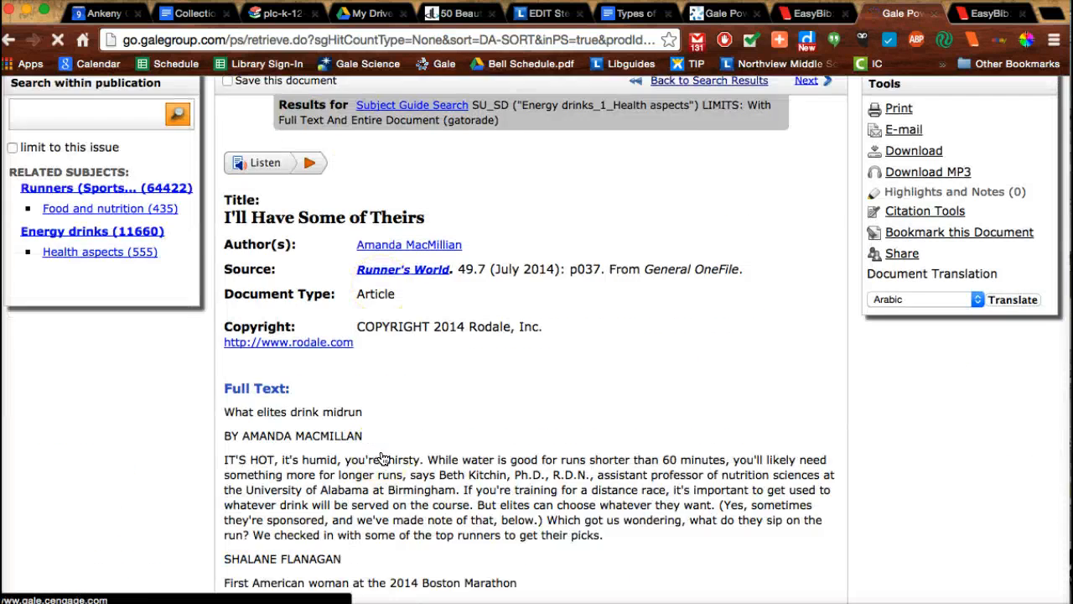
{"action": "scroll", "scroll_direction": "down", "scroll_amount": 3}
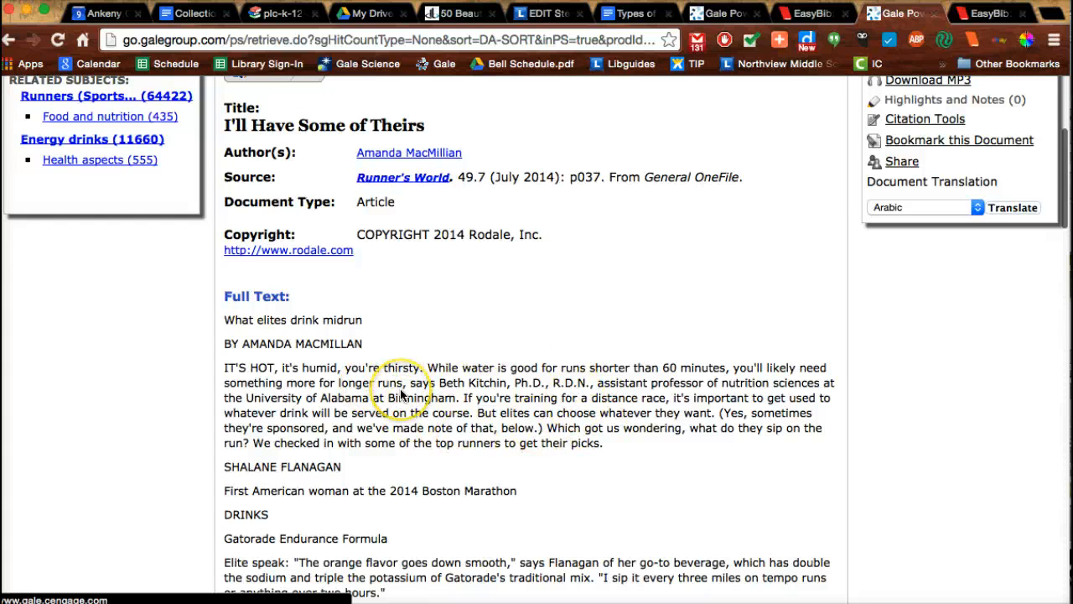
{"action": "scroll", "scroll_direction": "down", "scroll_amount": 3}
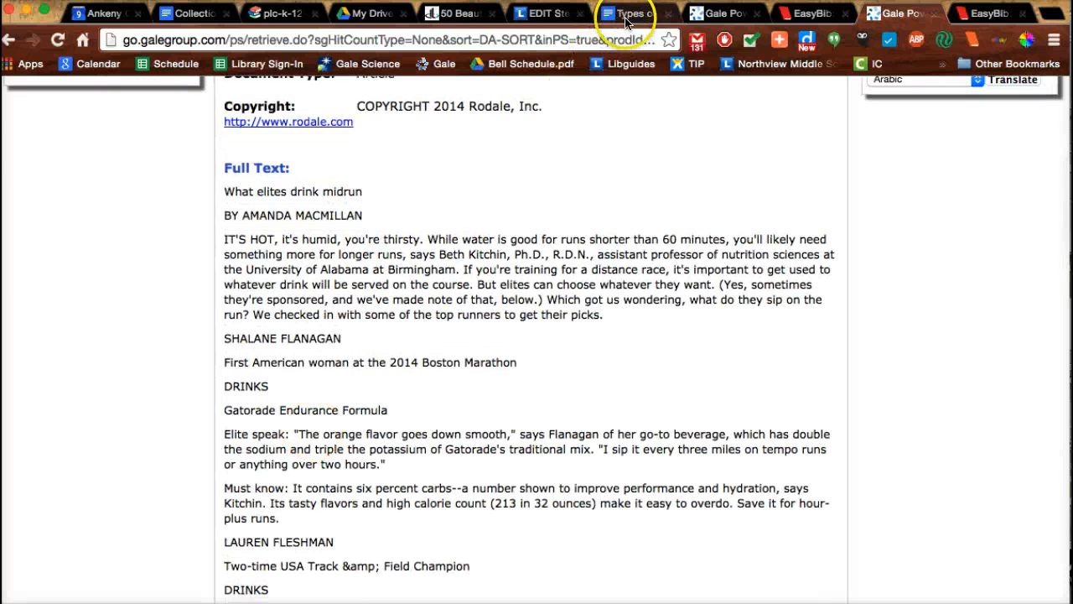
{"action": "left_click", "coordinate": [624, 13]}
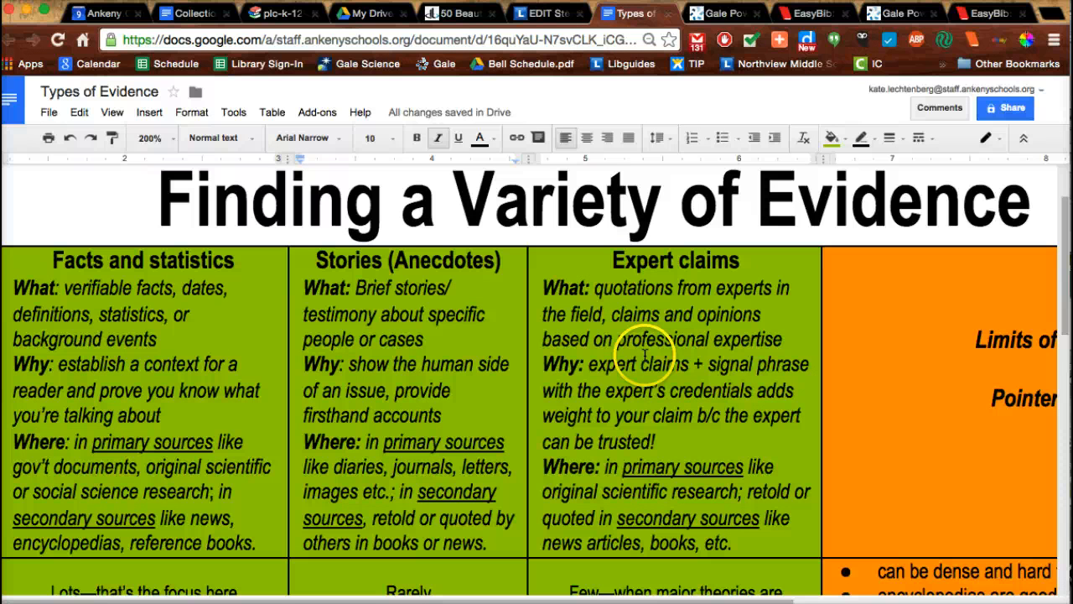